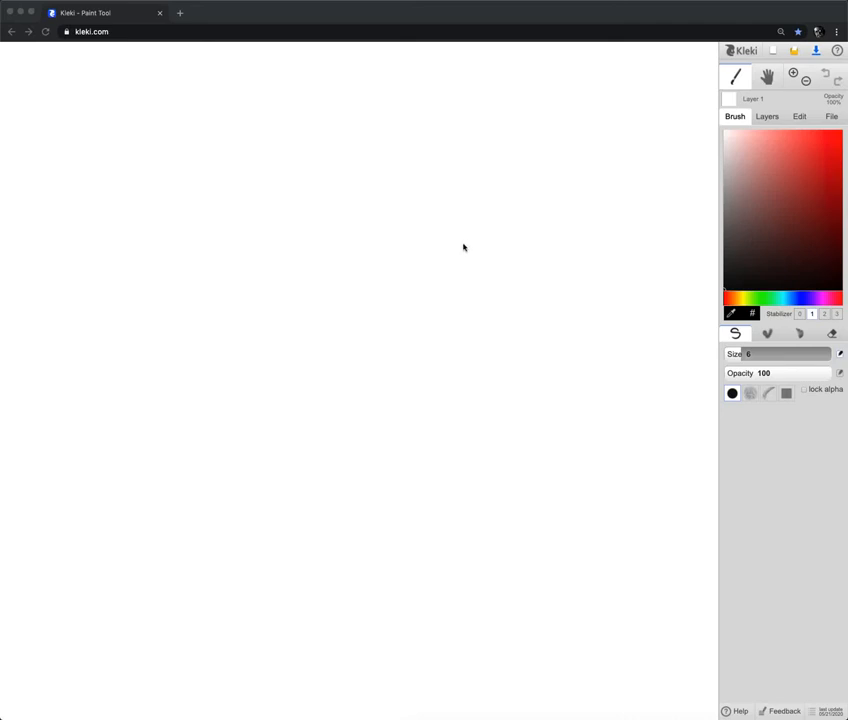
mouse_move(448, 224)
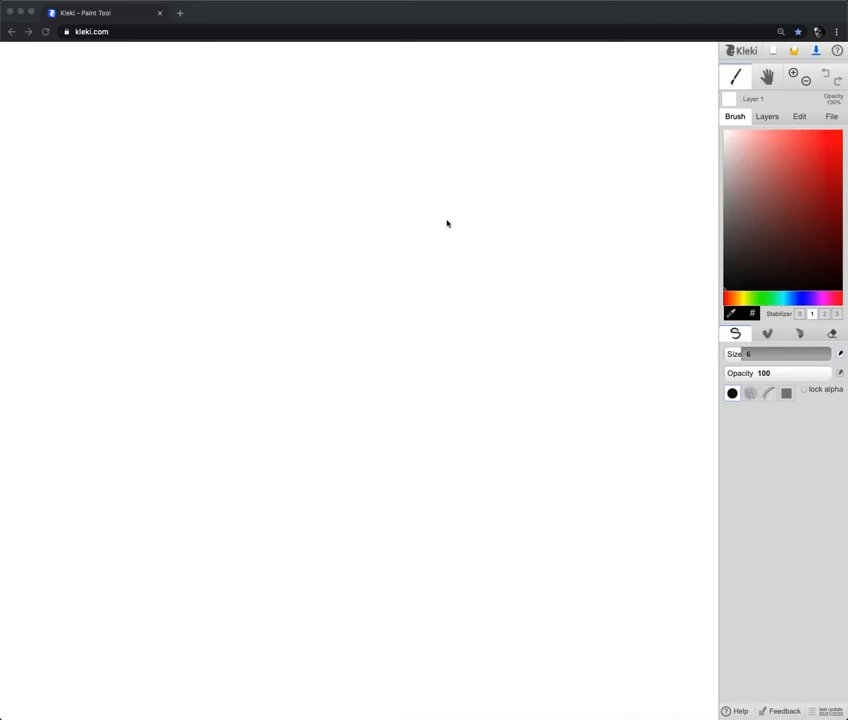
mouse_move(434, 220)
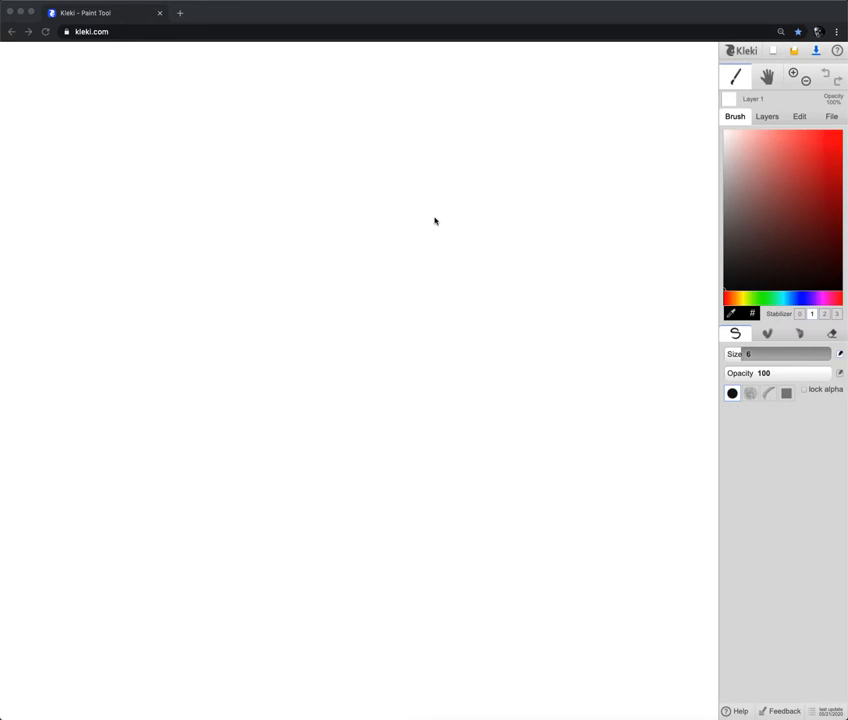
mouse_move(120, 42)
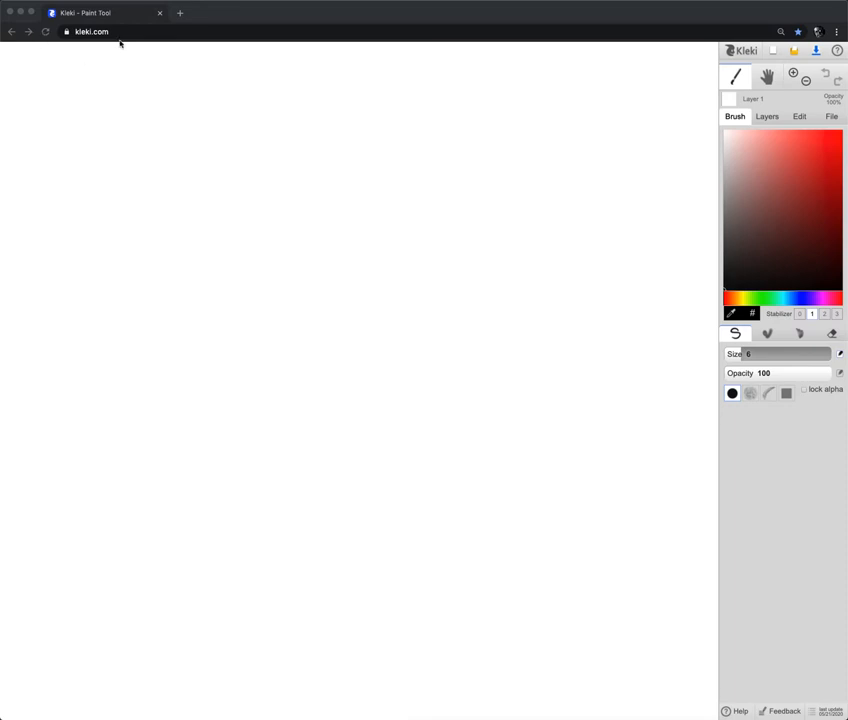
mouse_move(810, 140)
type("1500")
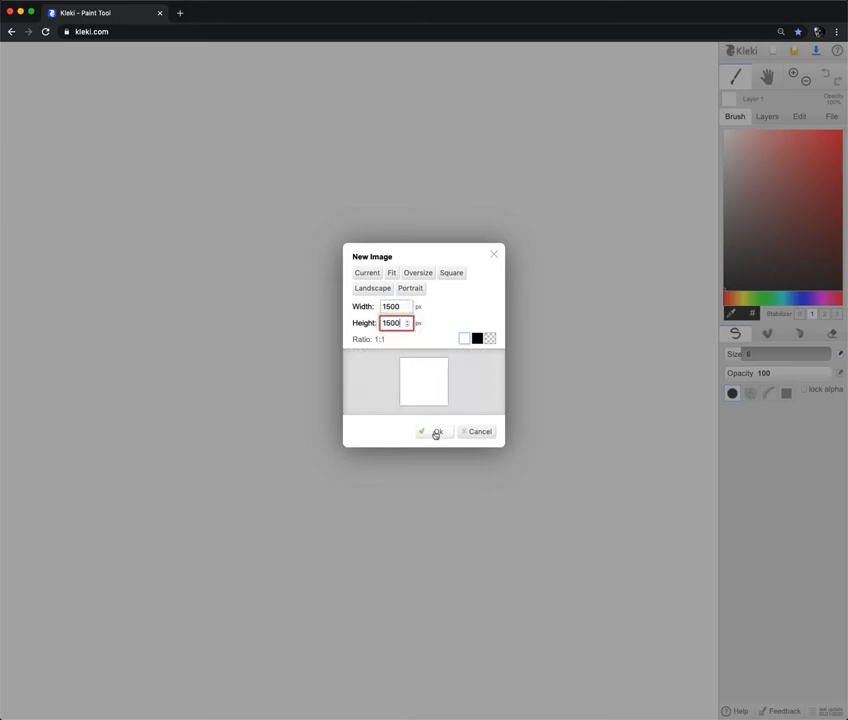
- Confirm the New Image dialog to create a blank 1500 by 1500 pixel canvas
left_click(434, 432)
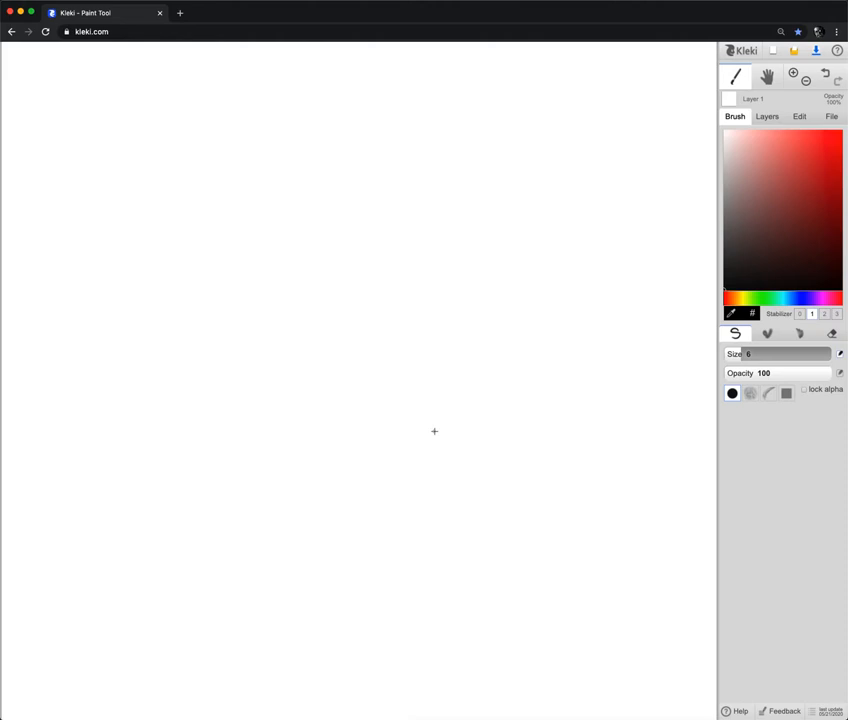
mouse_move(516, 292)
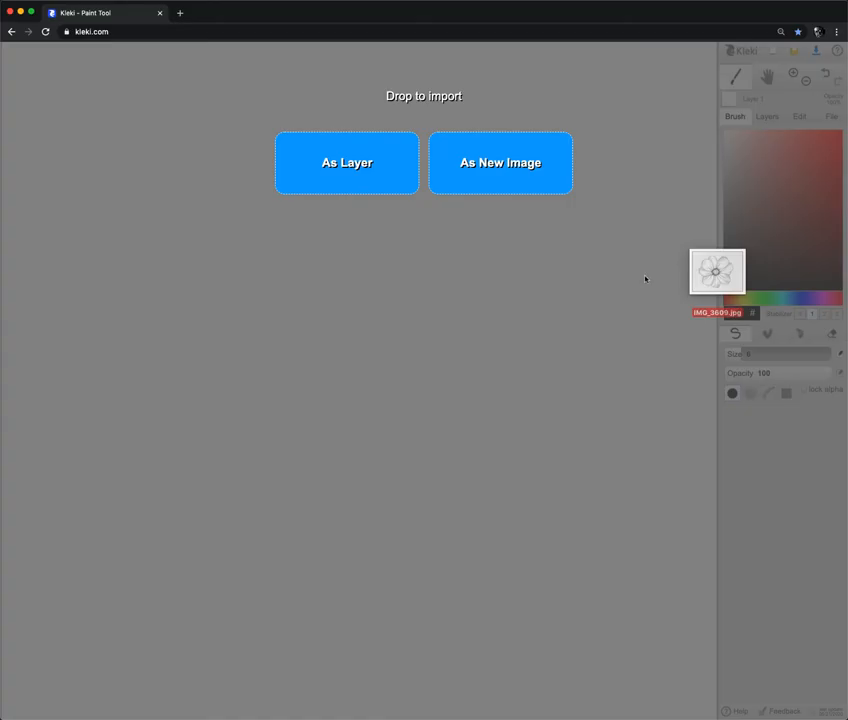
- Import the flower sketch file as a new layer, enlarged to fill the canvas
left_click_drag(716, 272, 346, 168)
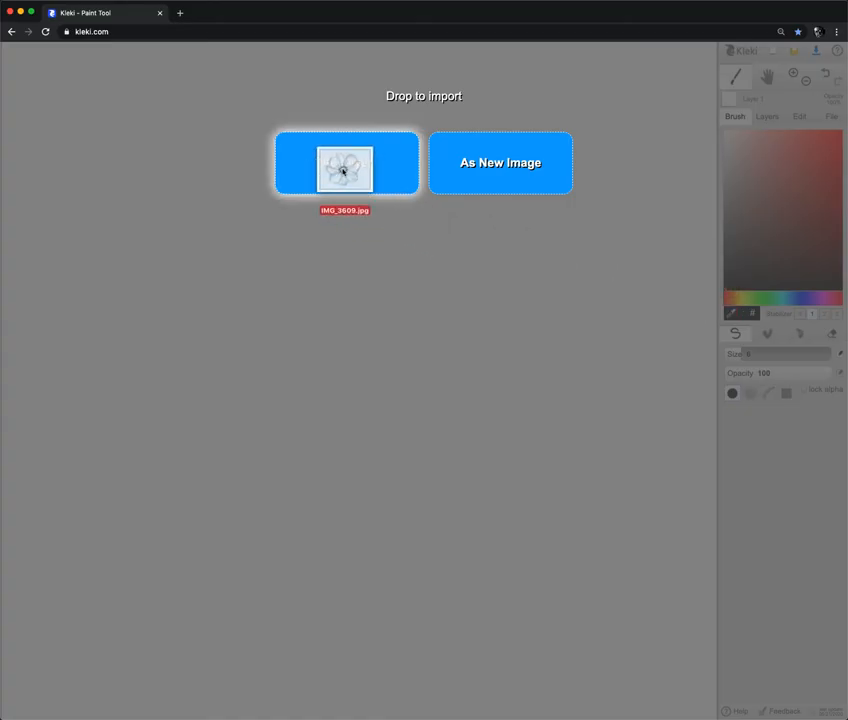
left_click(344, 164)
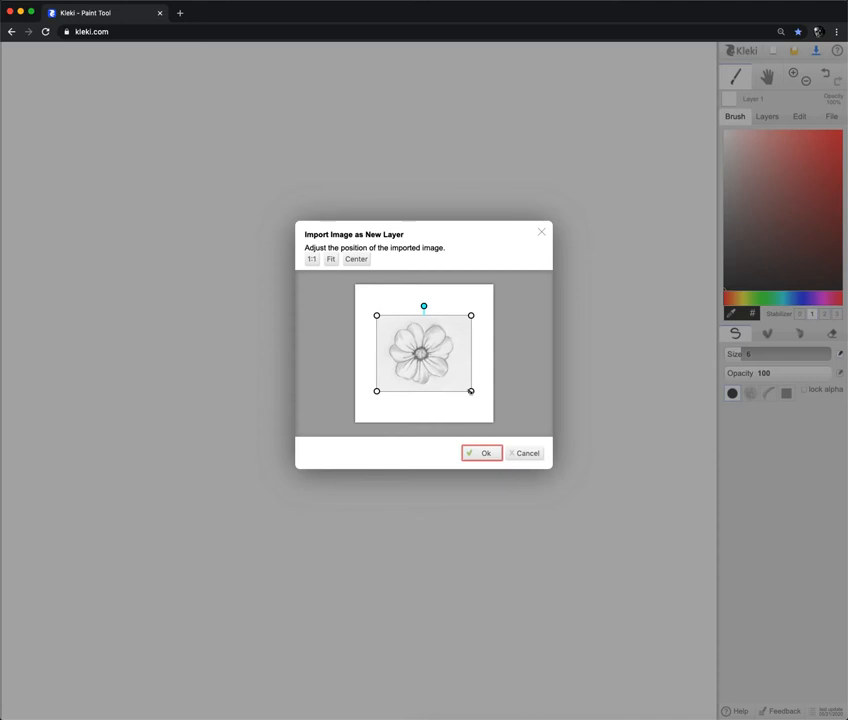
left_click_drag(472, 390, 512, 424)
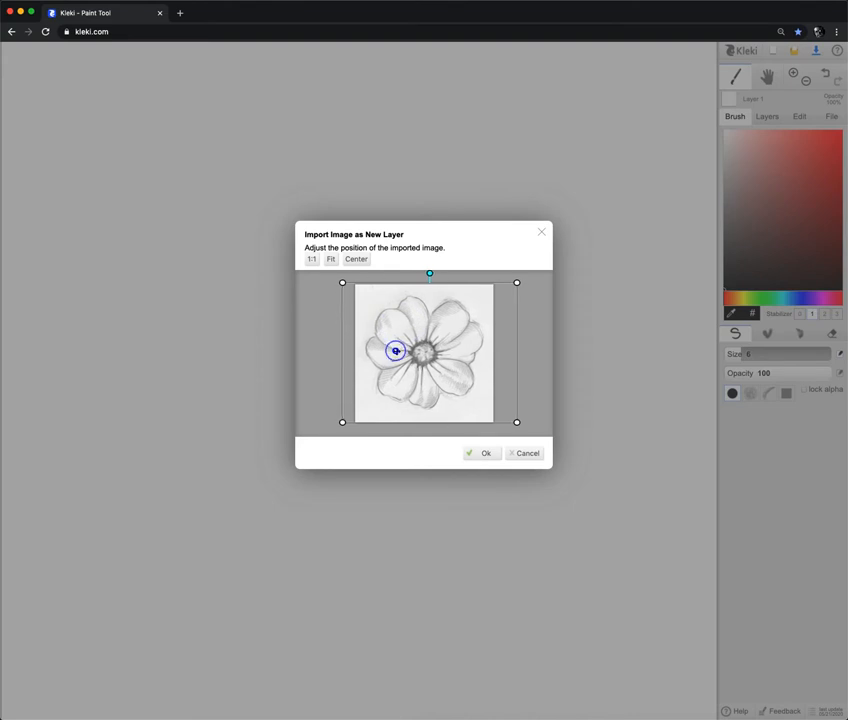
left_click(482, 452)
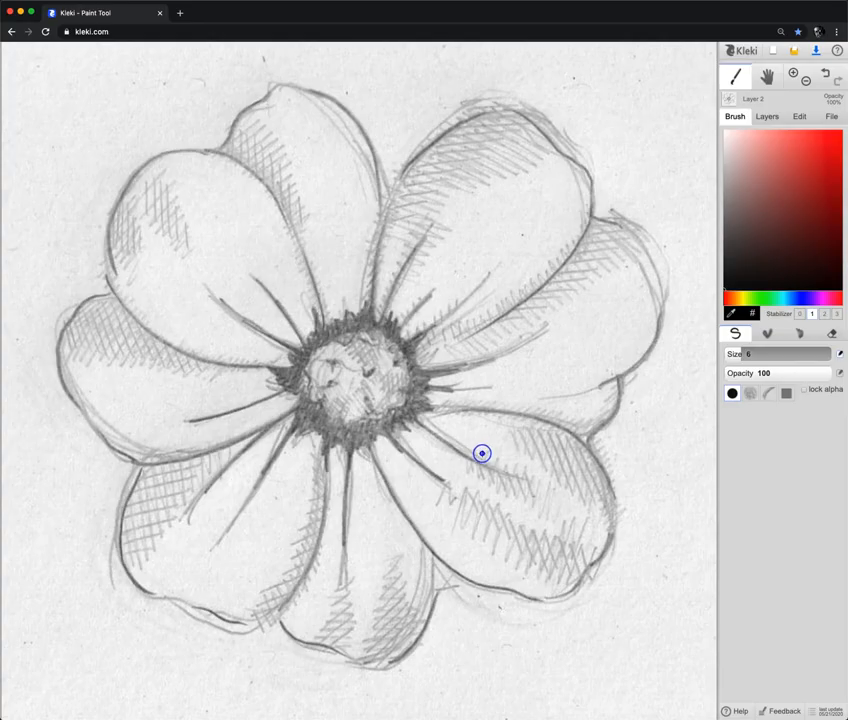
- Lower the sketch layer's opacity in the Layers panel so it can be traced over
left_click(768, 116)
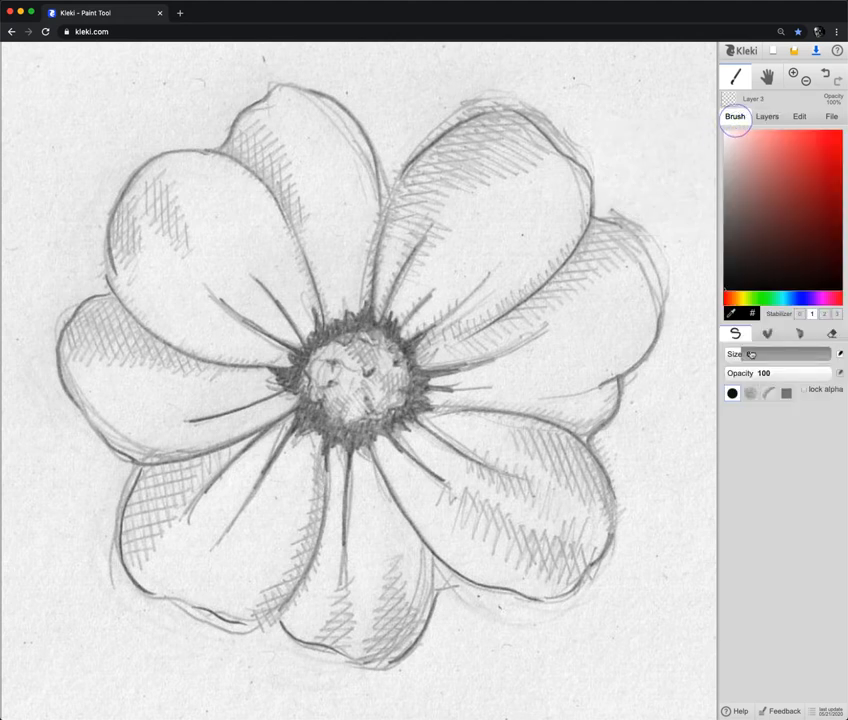
left_click(740, 192)
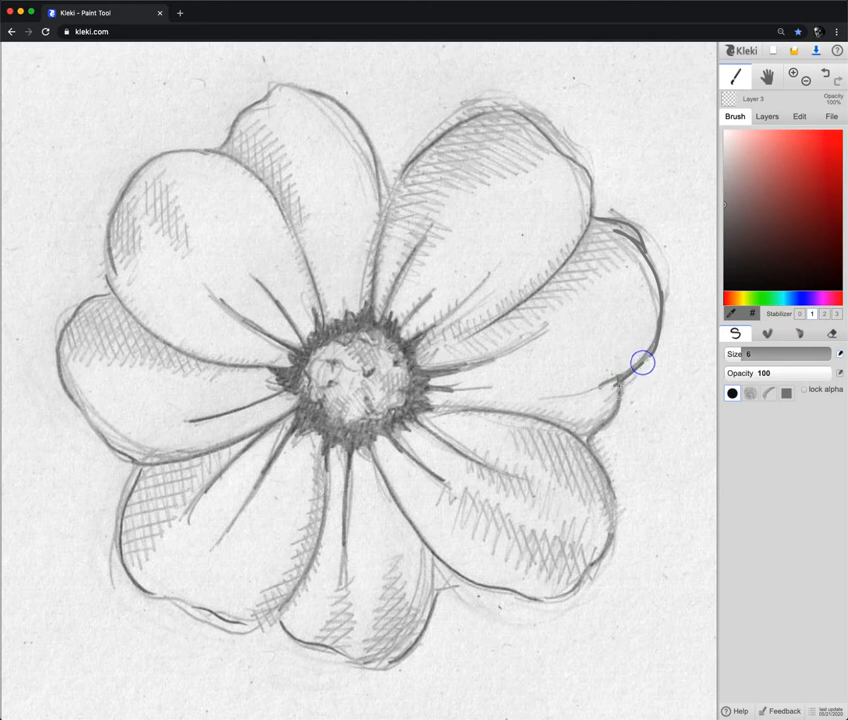
left_click(768, 116)
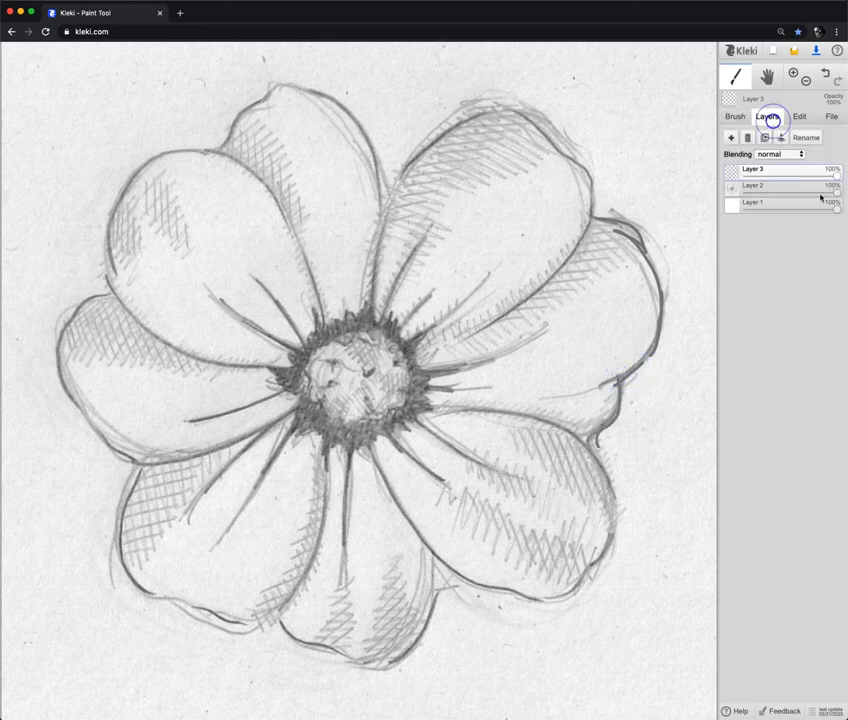
left_click_drag(830, 192, 782, 192)
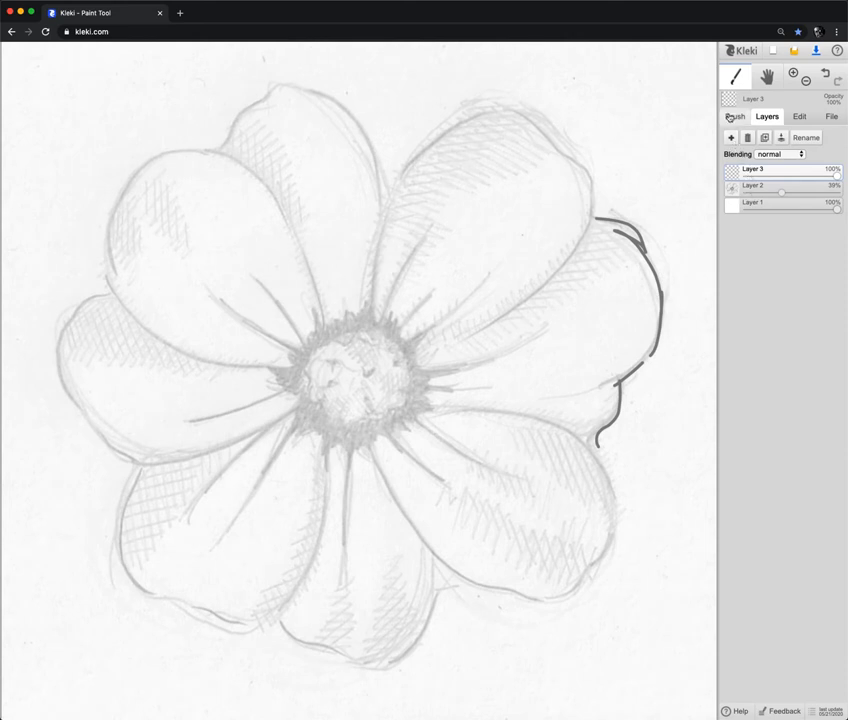
left_click(734, 116)
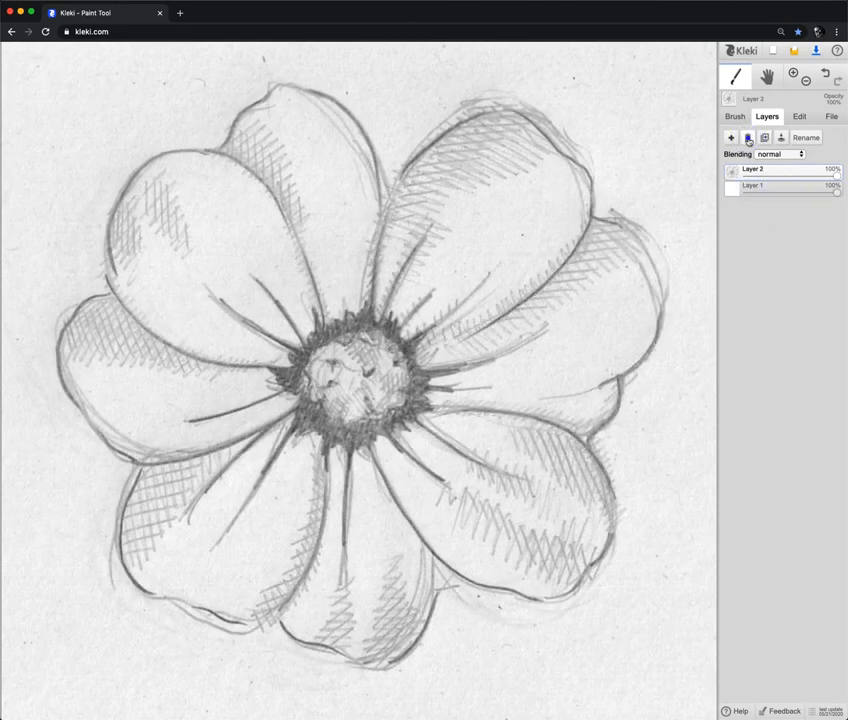
- Merge the traced layer down, then import the daisy photo as a new layer covering the canvas
left_click(748, 138)
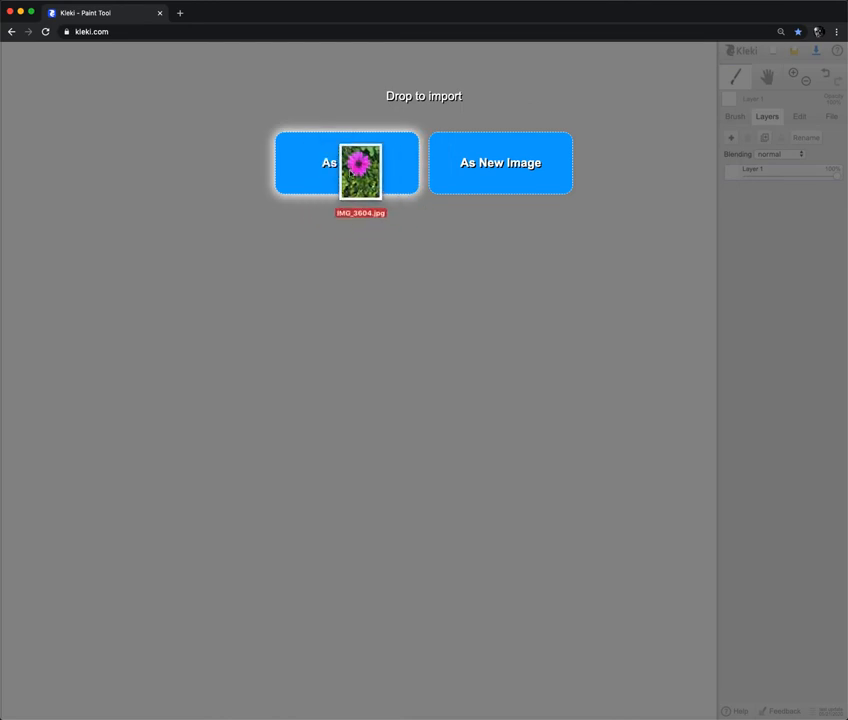
left_click(346, 164)
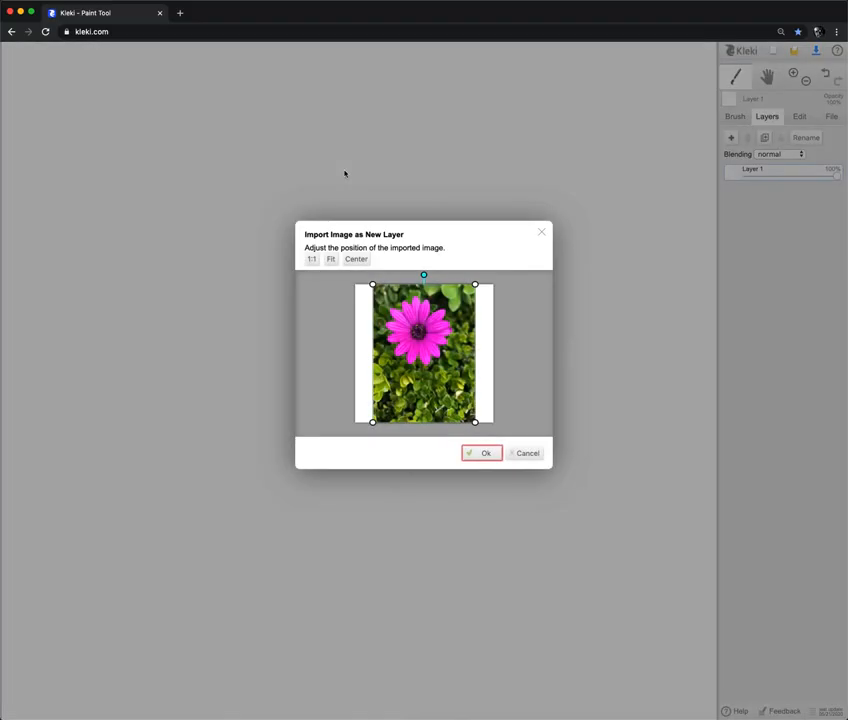
mouse_move(480, 422)
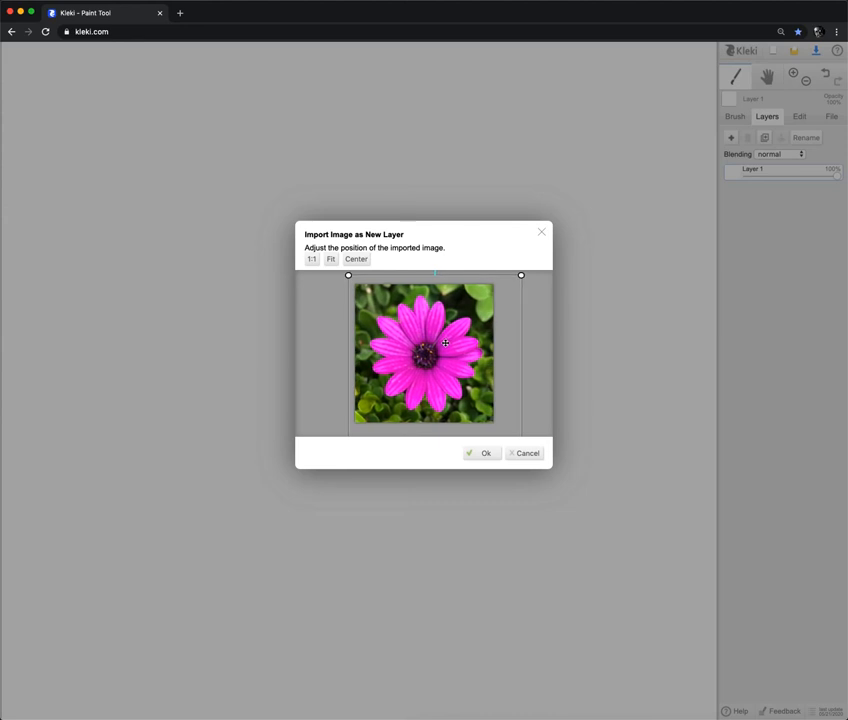
mouse_move(452, 344)
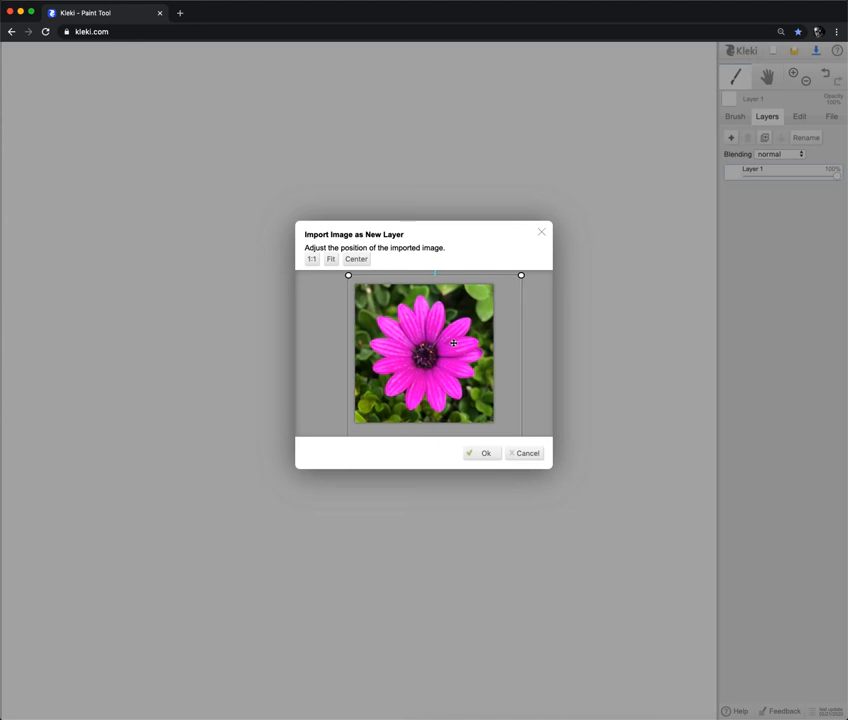
mouse_move(380, 384)
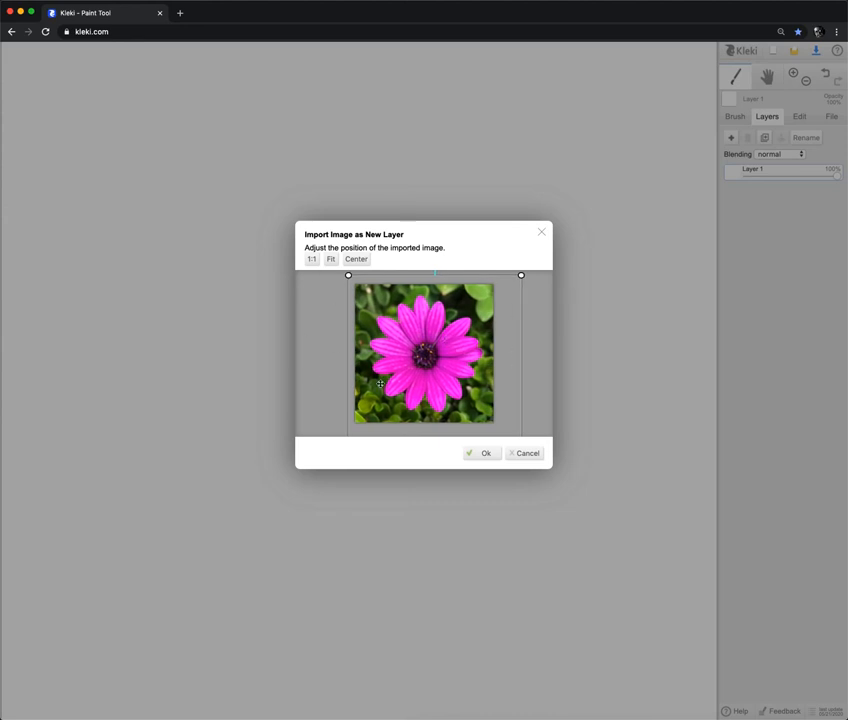
mouse_move(462, 382)
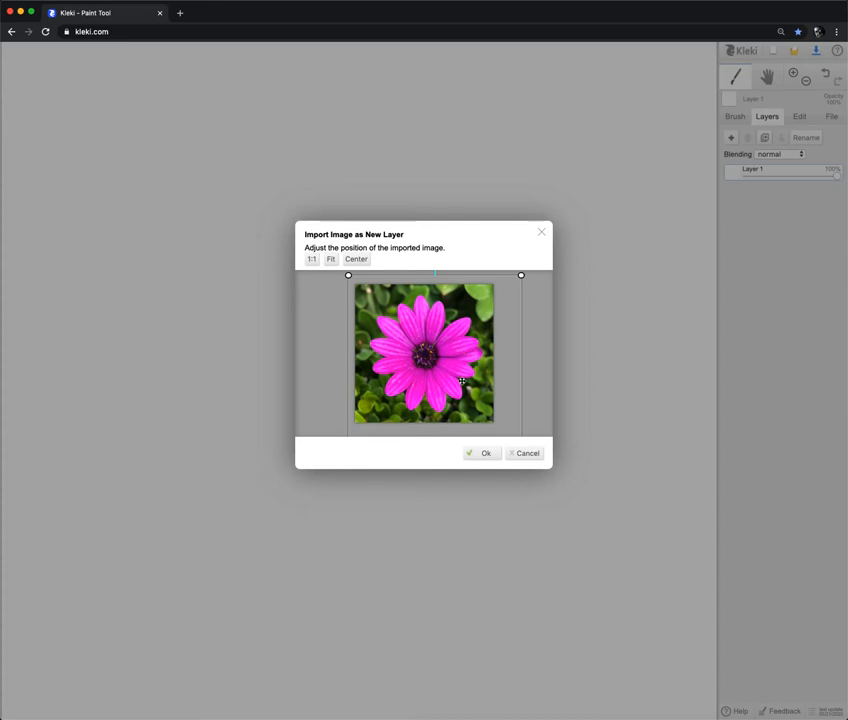
mouse_move(500, 452)
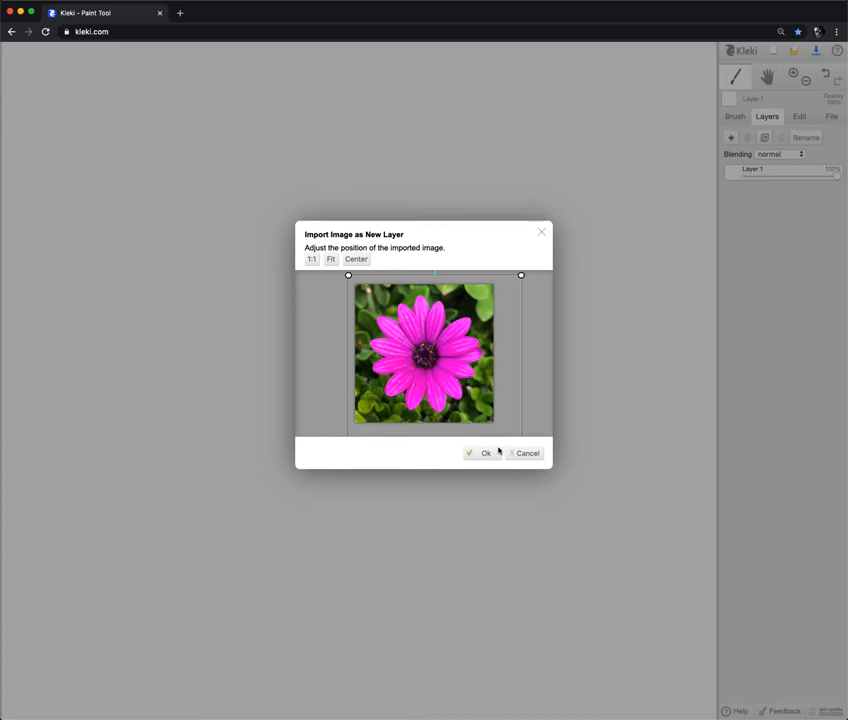
left_click(486, 452)
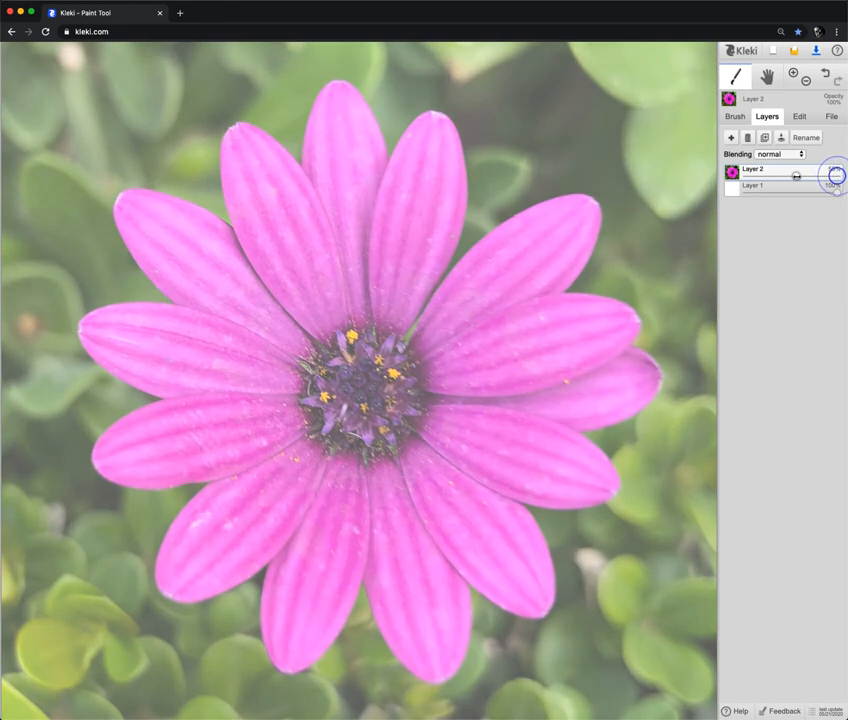
- Fade the photo layer and draw a black outline along the upper-right petal
left_click_drag(836, 176, 790, 176)
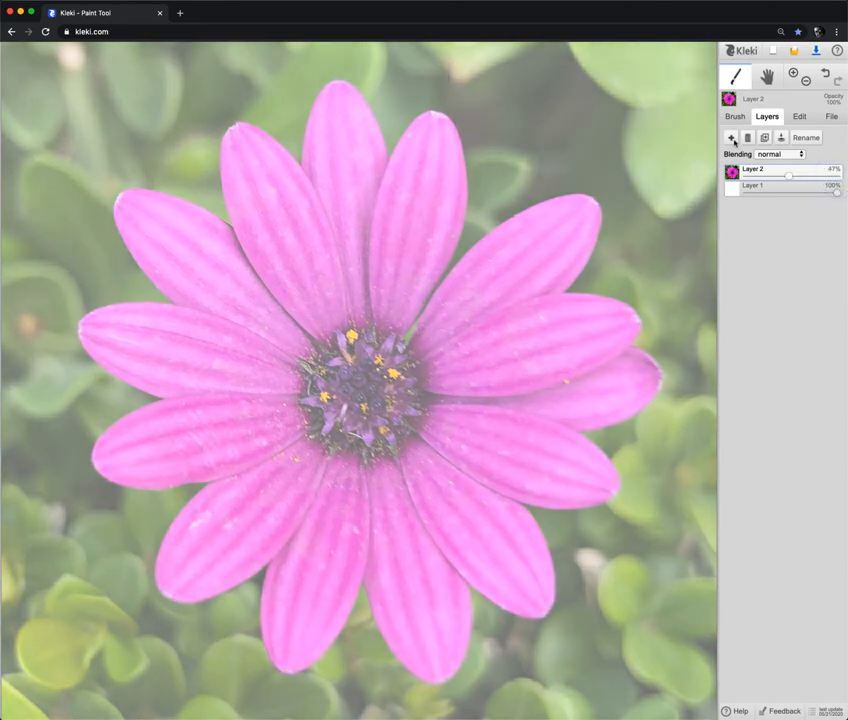
left_click(736, 116)
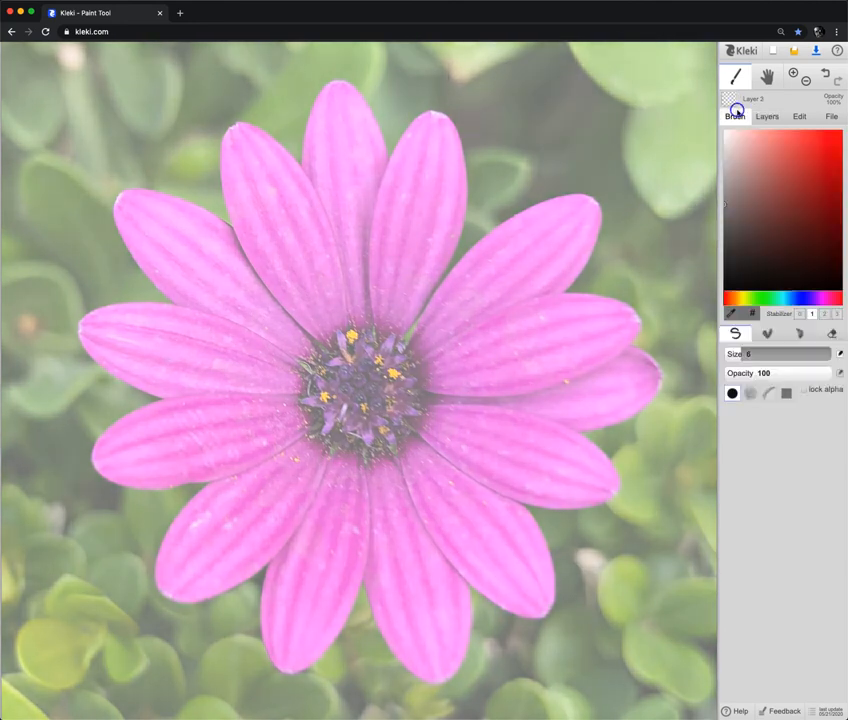
mouse_move(408, 344)
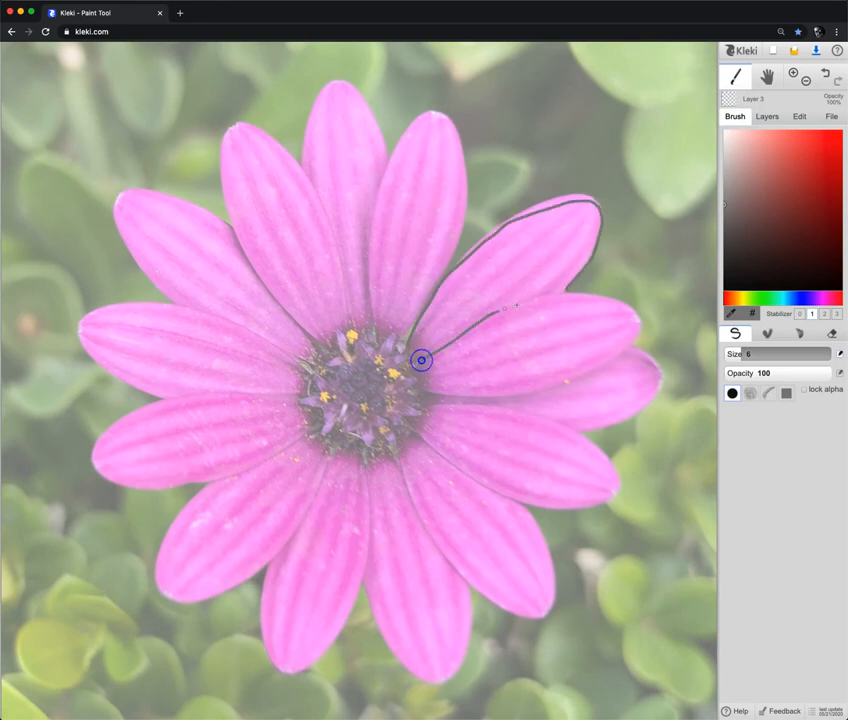
left_click_drag(420, 360, 630, 340)
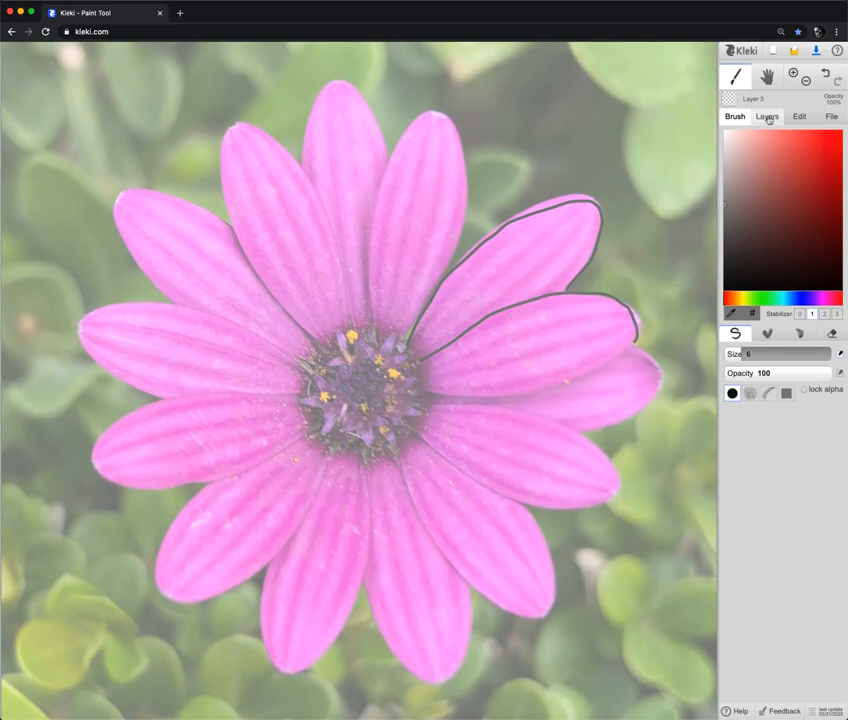
left_click(768, 116)
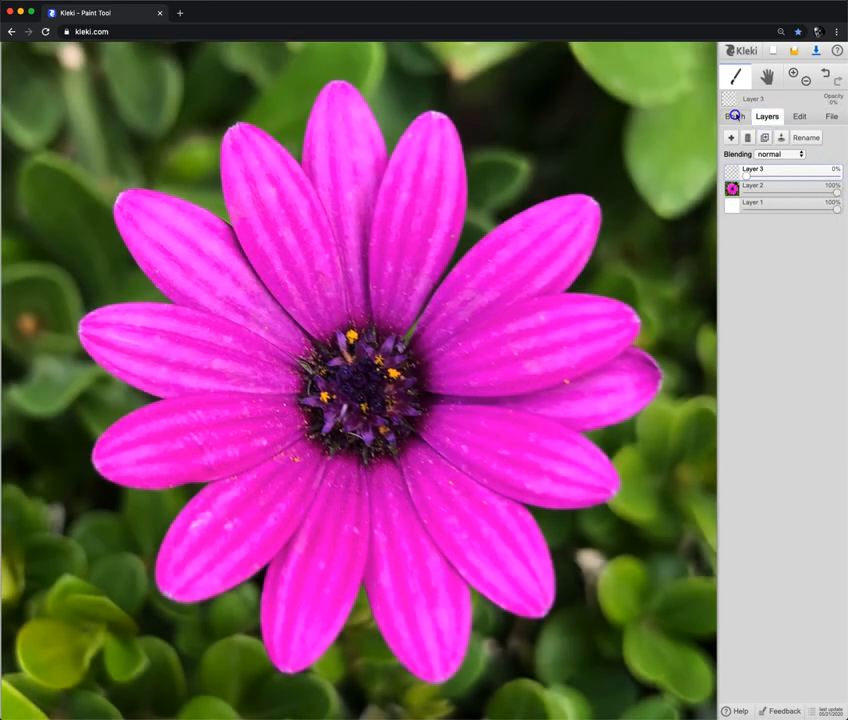
- Try several hues in the colour picker, settling toward a petal magenta for the brush
left_click(736, 116)
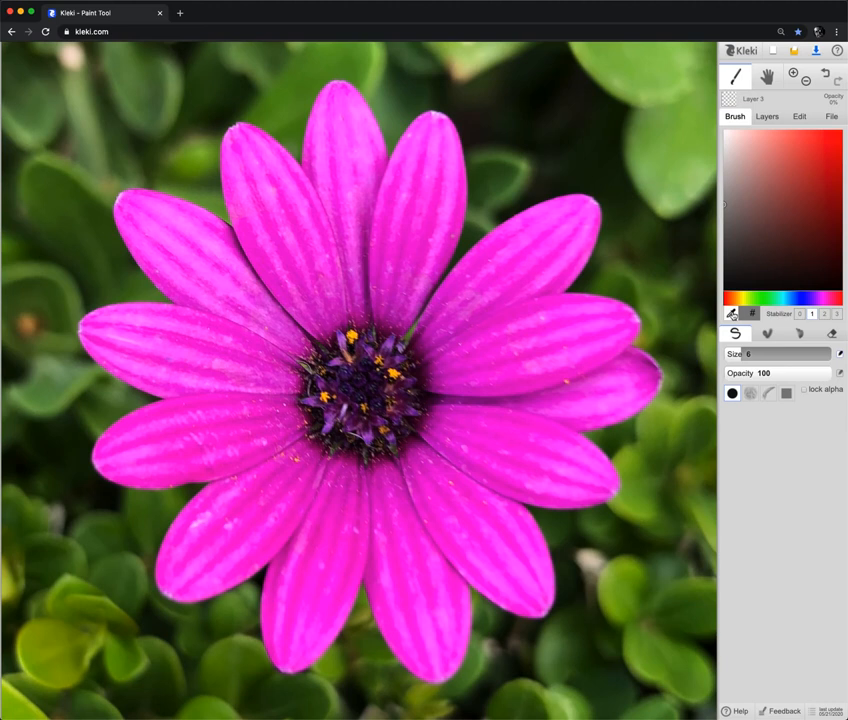
mouse_move(732, 312)
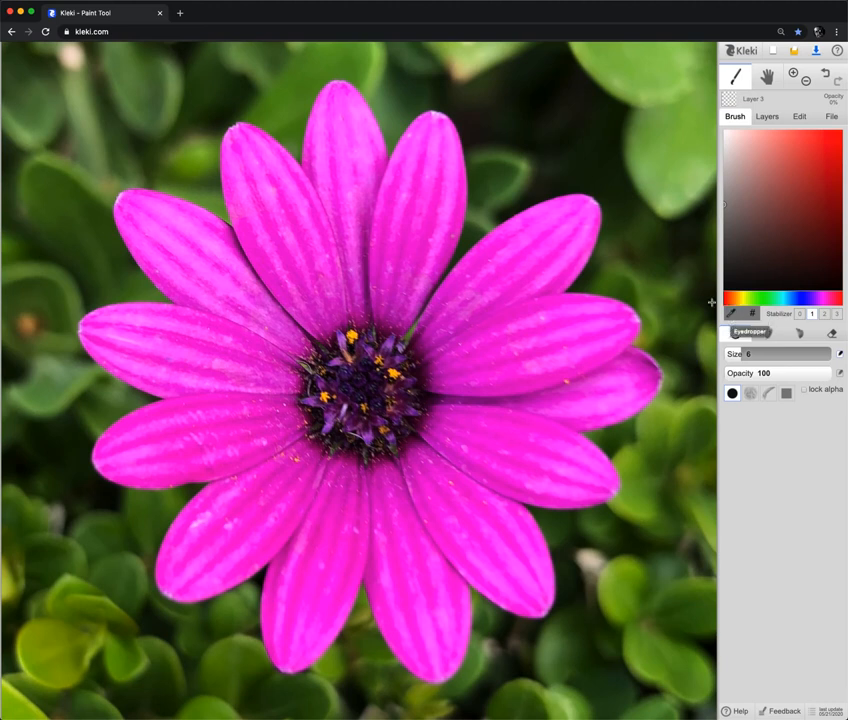
left_click(740, 712)
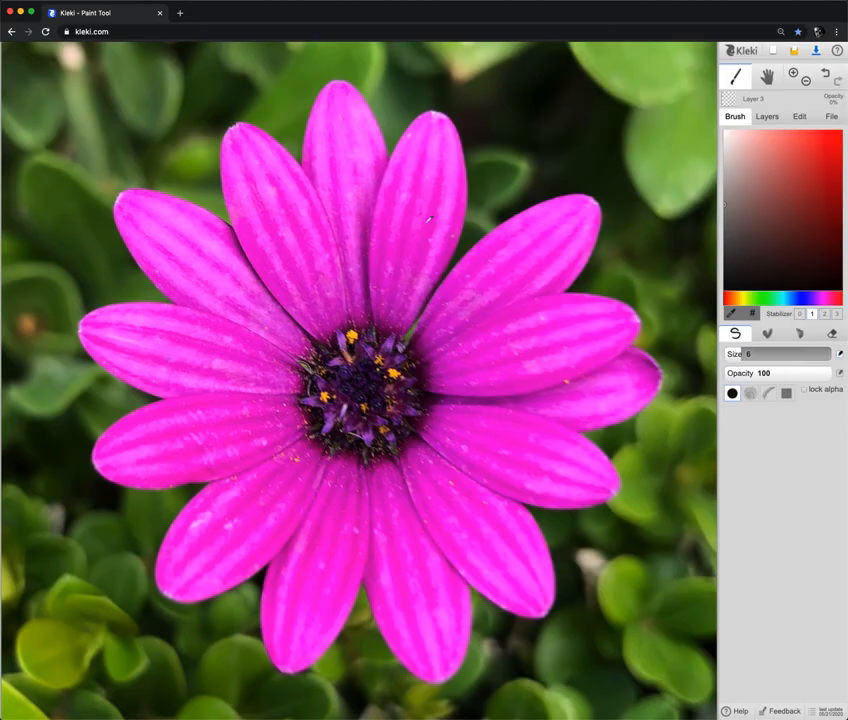
left_click(432, 218)
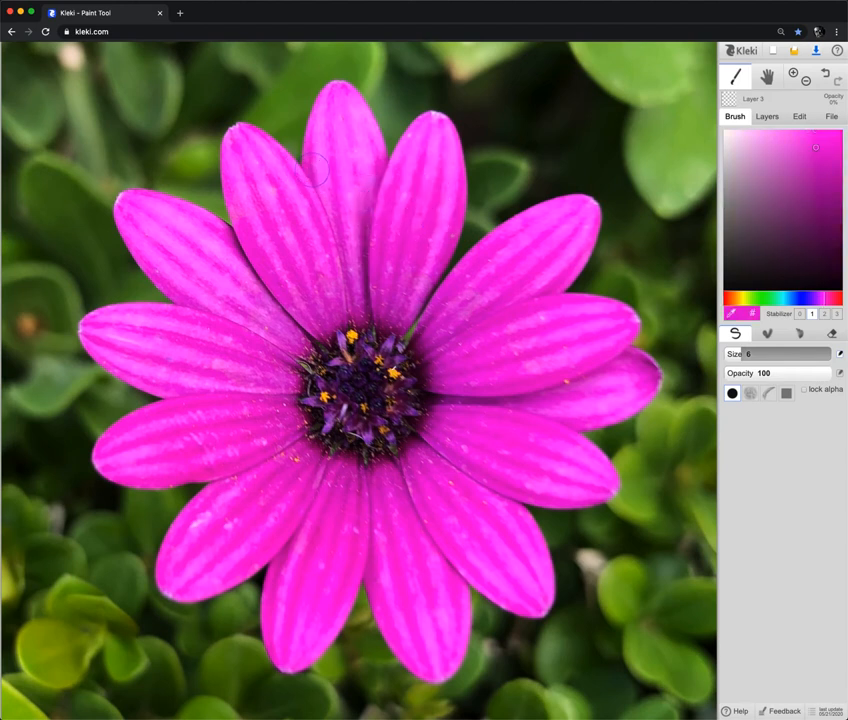
left_click(812, 260)
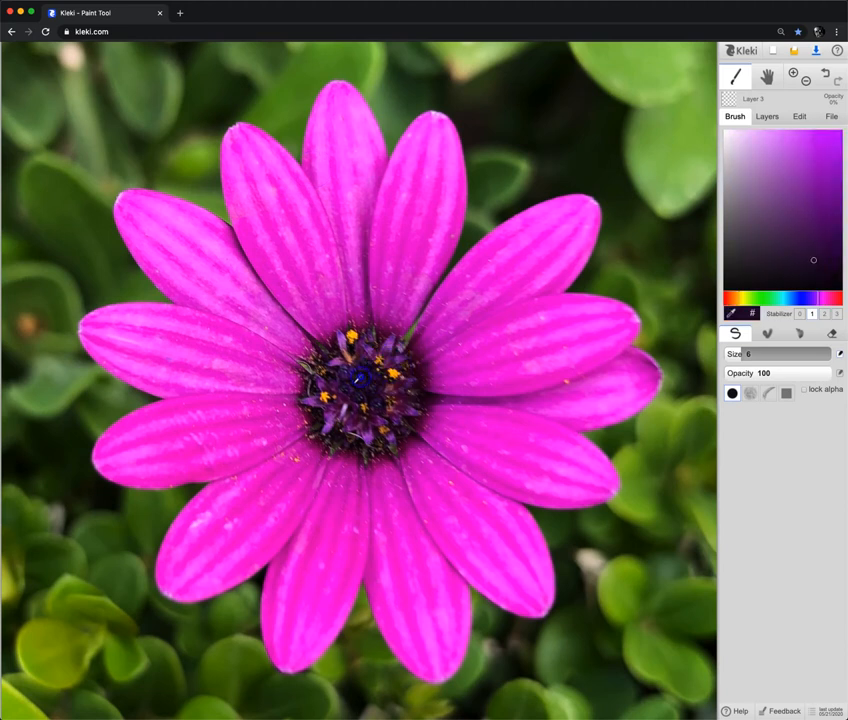
left_click(736, 300)
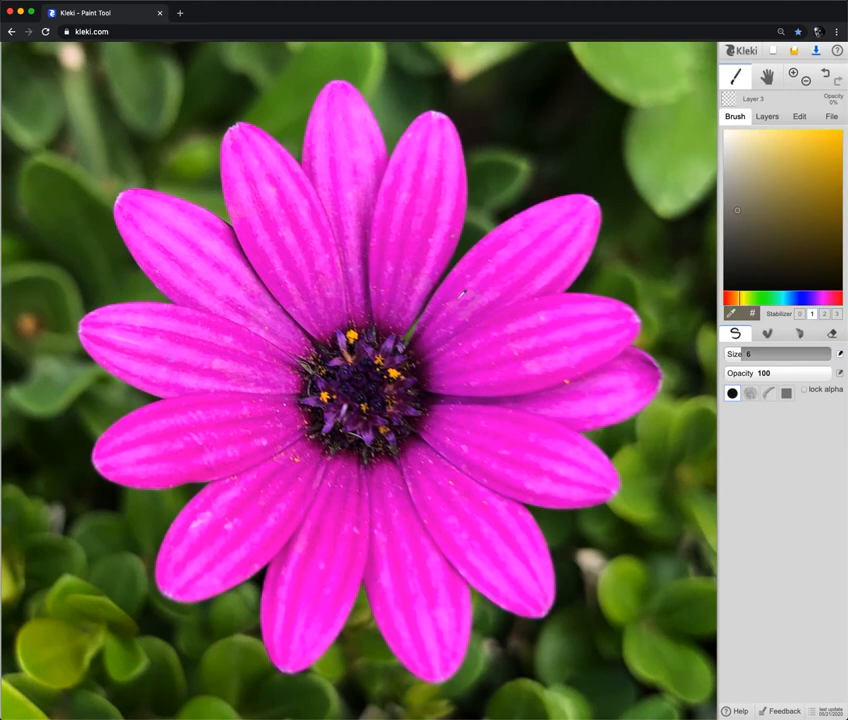
left_click(812, 296)
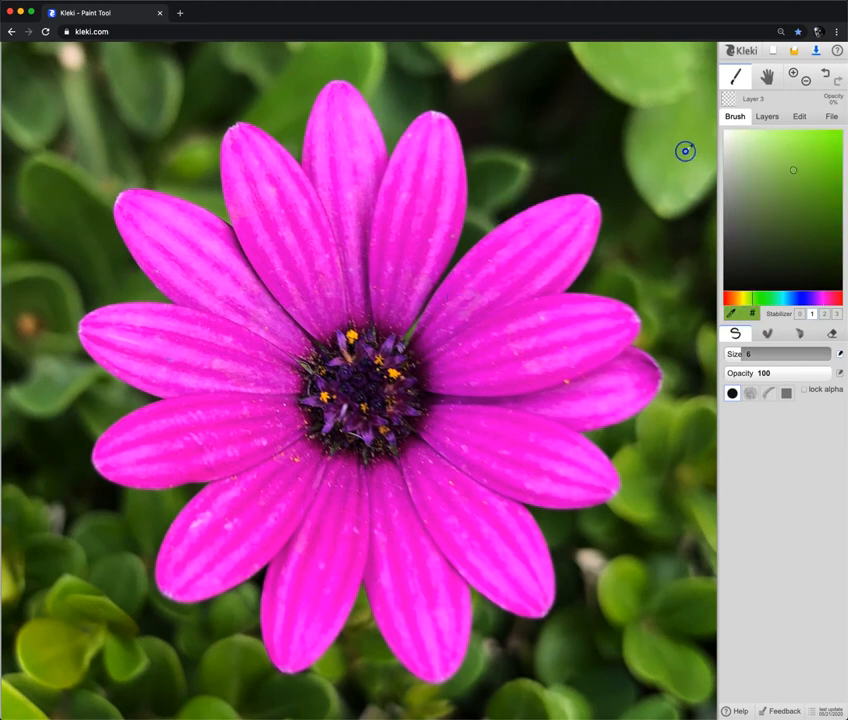
mouse_move(558, 90)
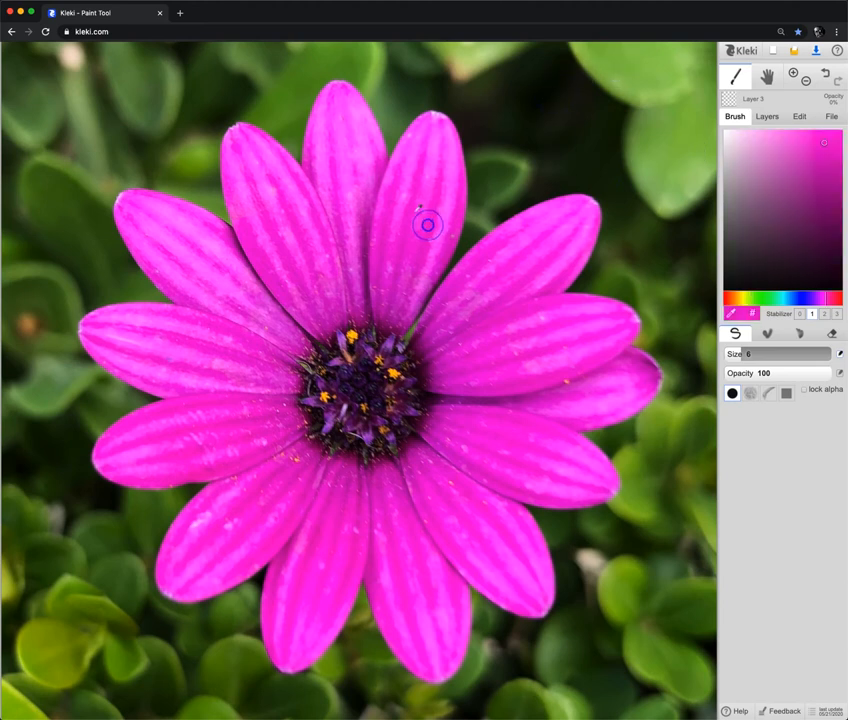
mouse_move(644, 272)
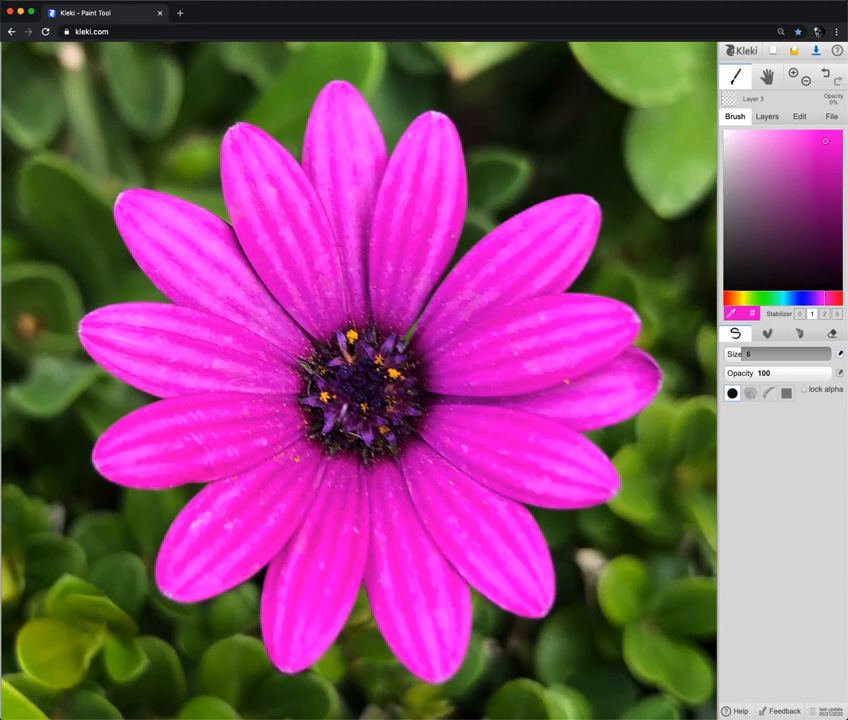
mouse_move(794, 264)
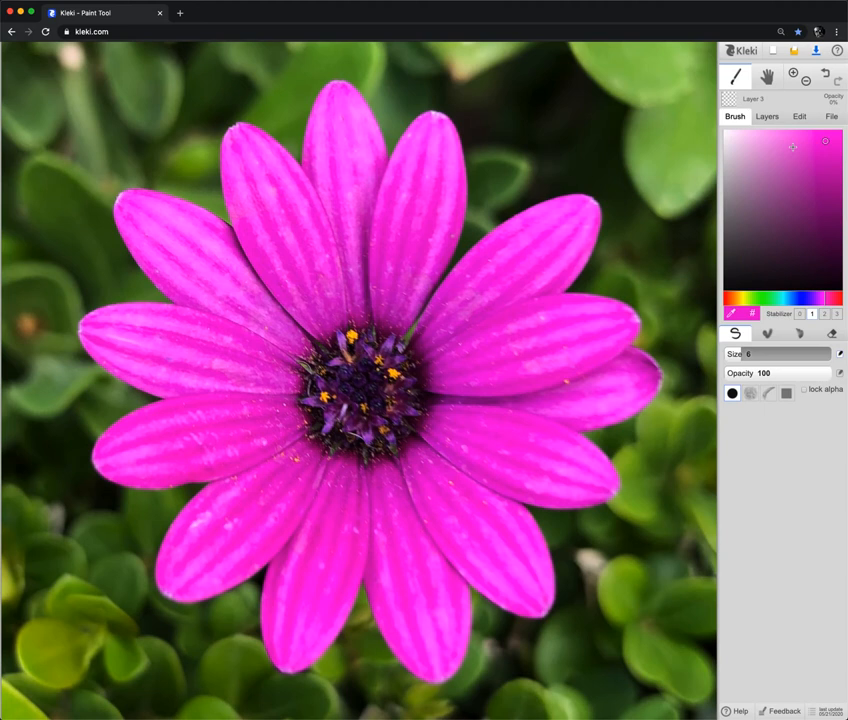
mouse_move(740, 210)
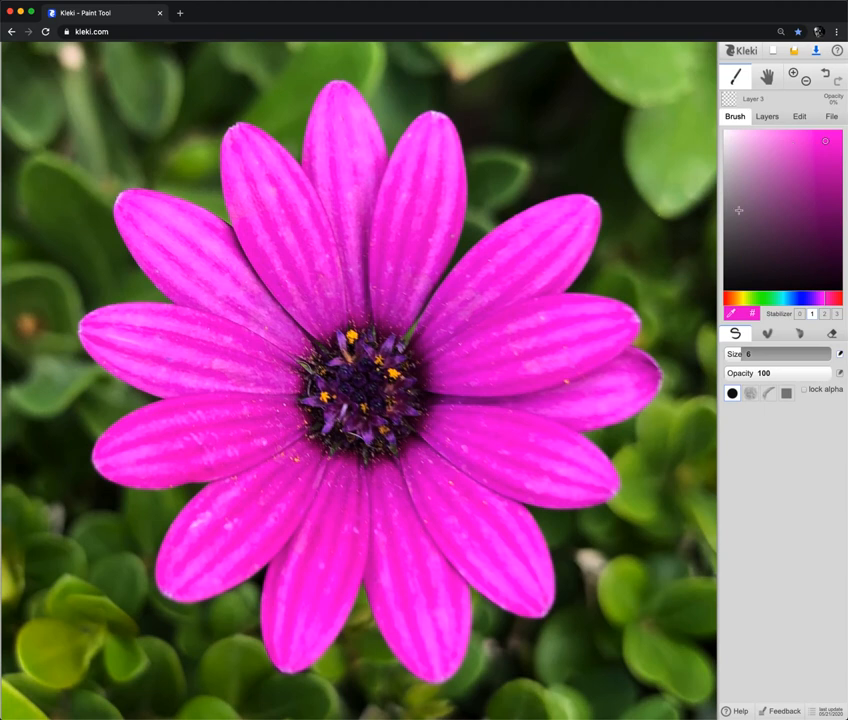
mouse_move(760, 290)
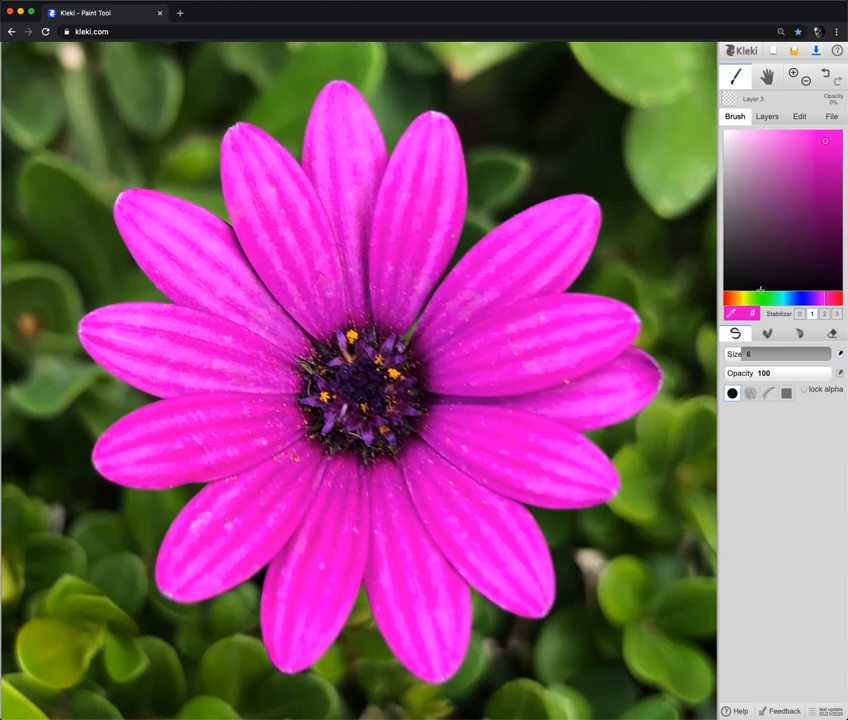
- Switch to the Blend brush and set its size to 56
left_click(768, 332)
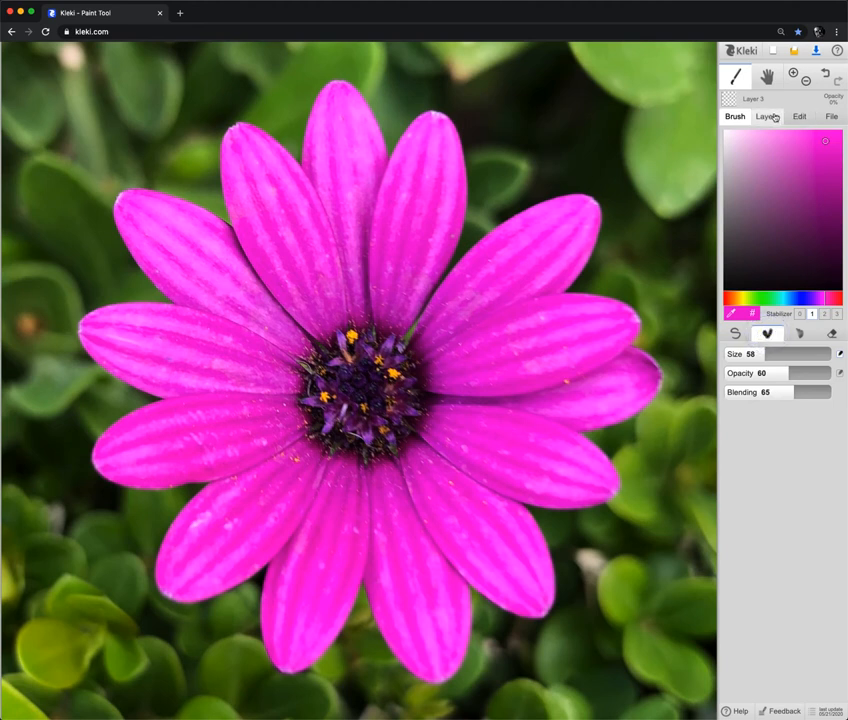
left_click(766, 116)
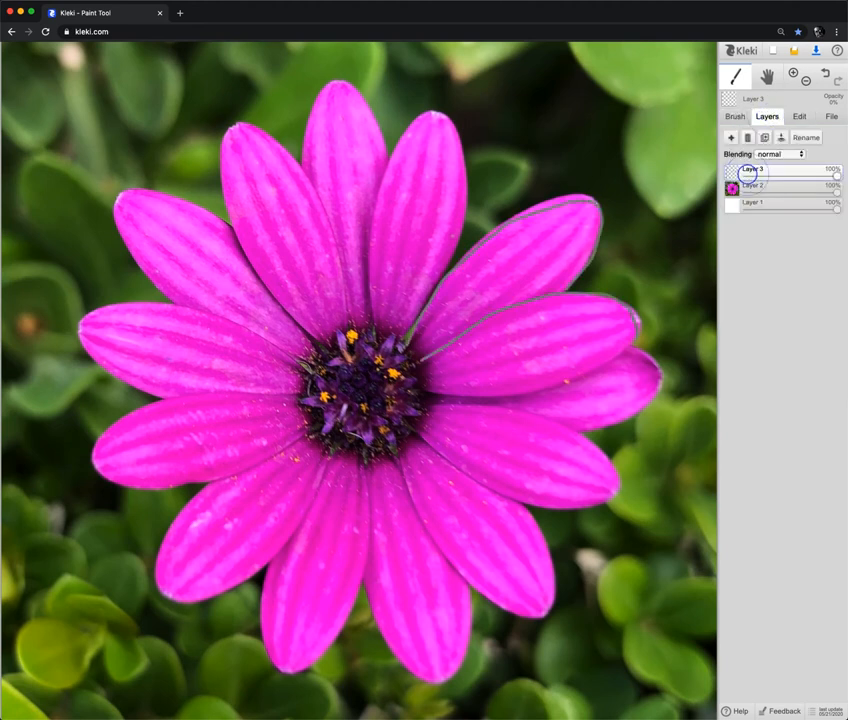
left_click(746, 136)
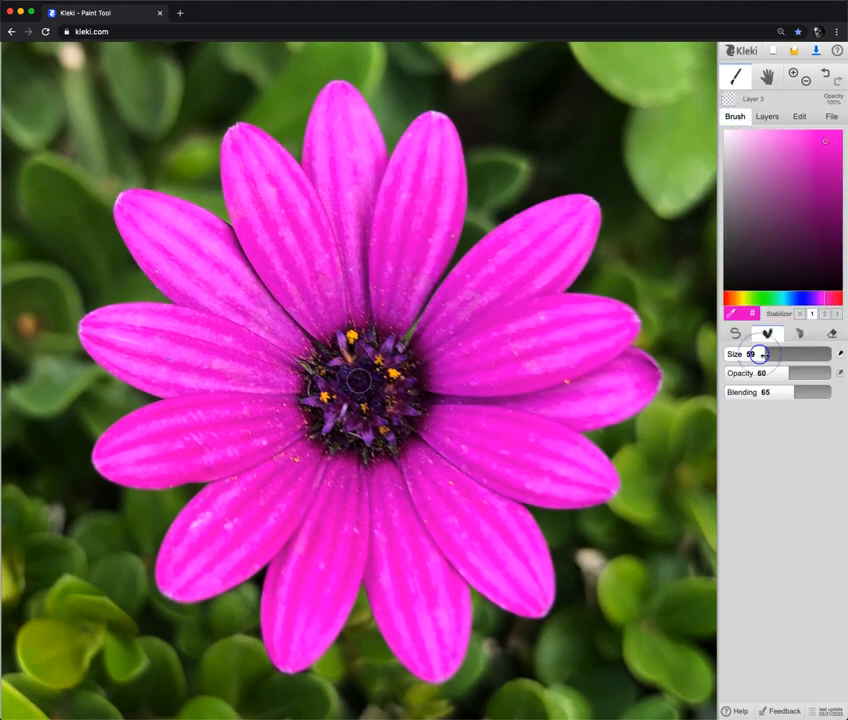
left_click_drag(760, 352, 776, 352)
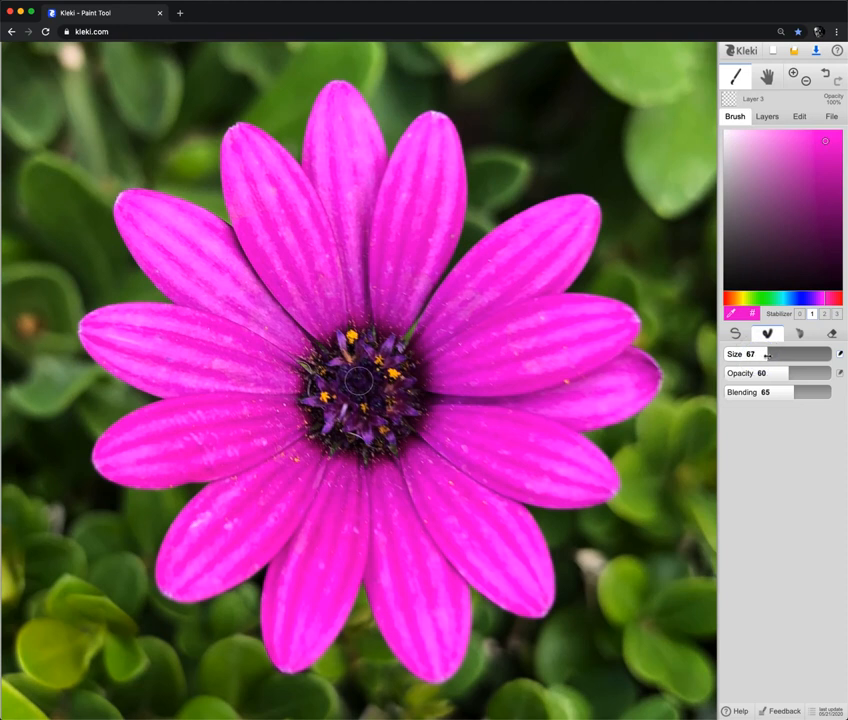
left_click_drag(790, 354, 776, 354)
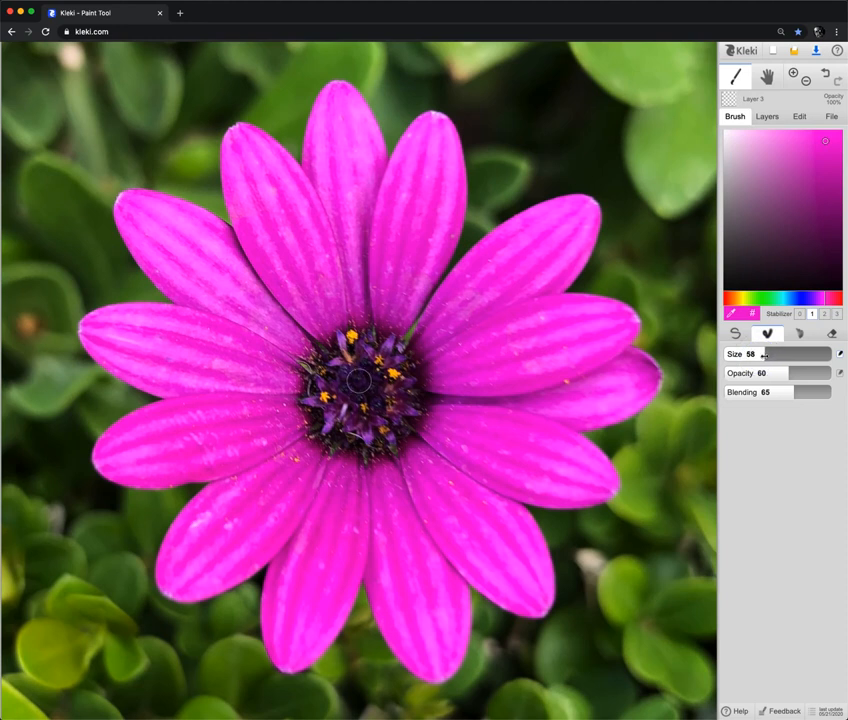
- Raise the Blend brush's blending amount to a stronger value
left_click_drag(780, 392, 800, 392)
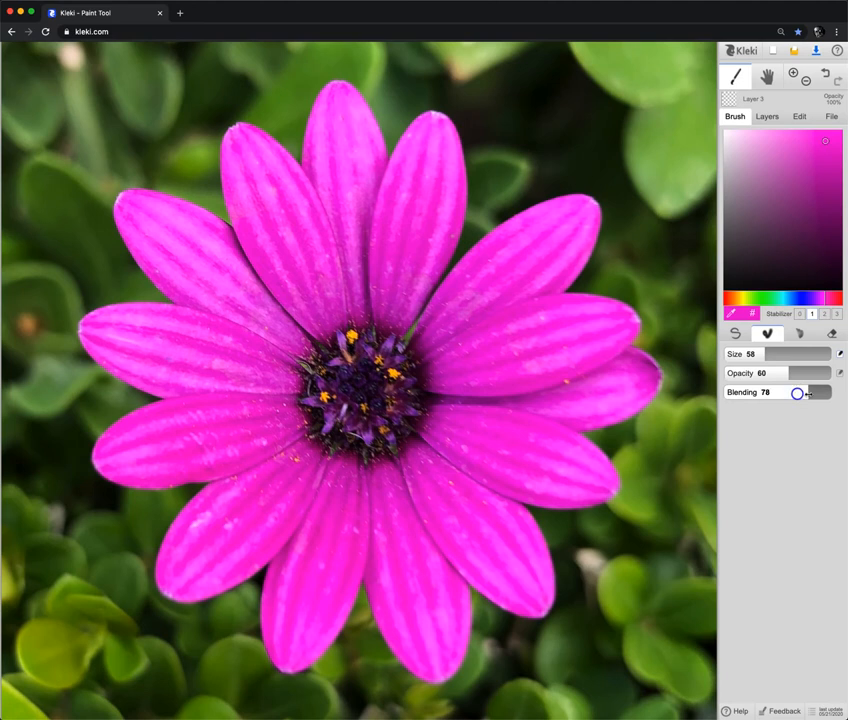
left_click_drag(796, 392, 812, 392)
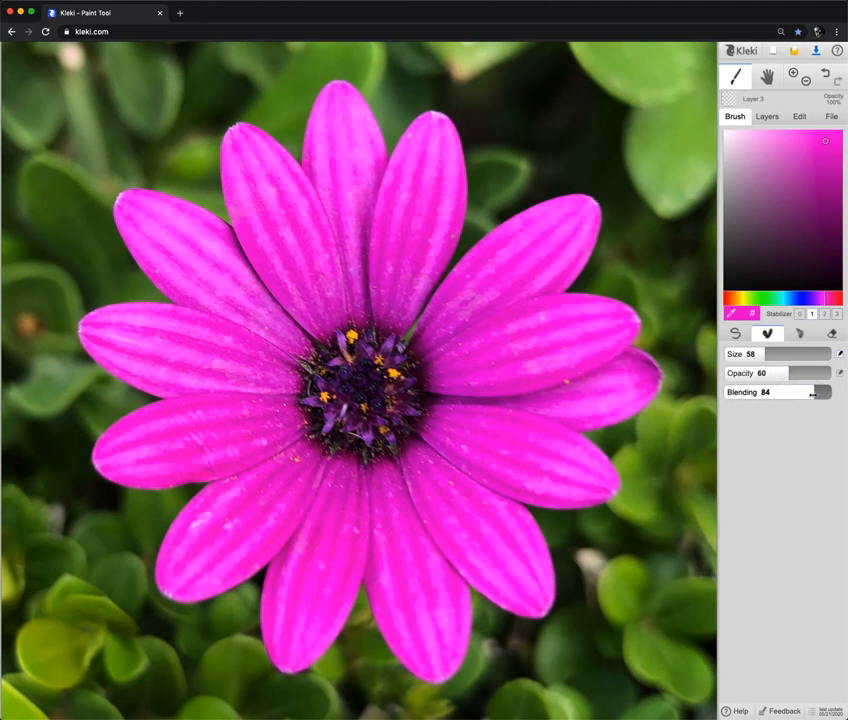
left_click_drag(824, 390, 810, 390)
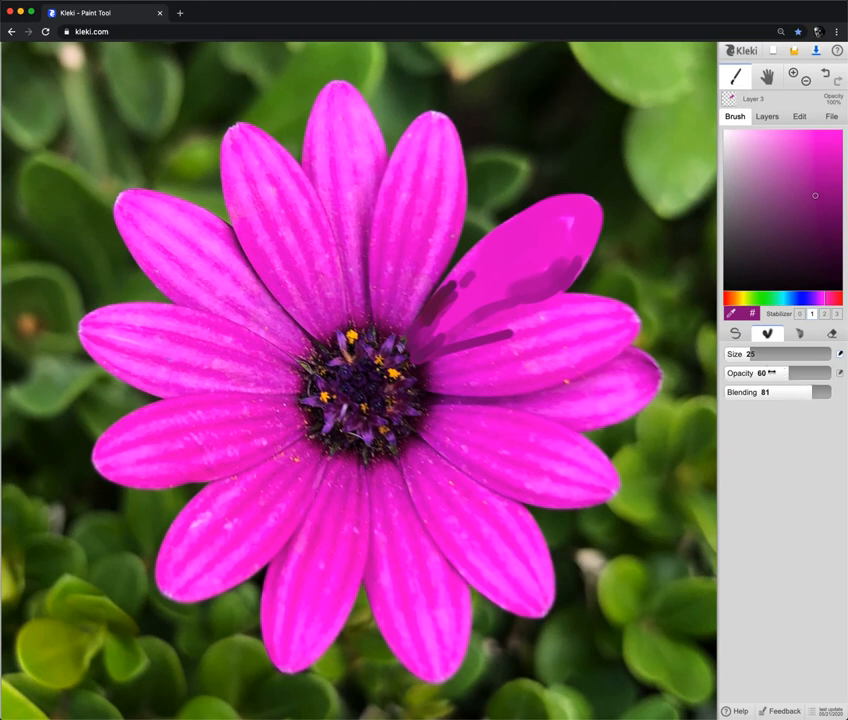
- Set blending to full strength with a smaller brush for painting over the upper-right petal
left_click_drag(764, 352, 790, 352)
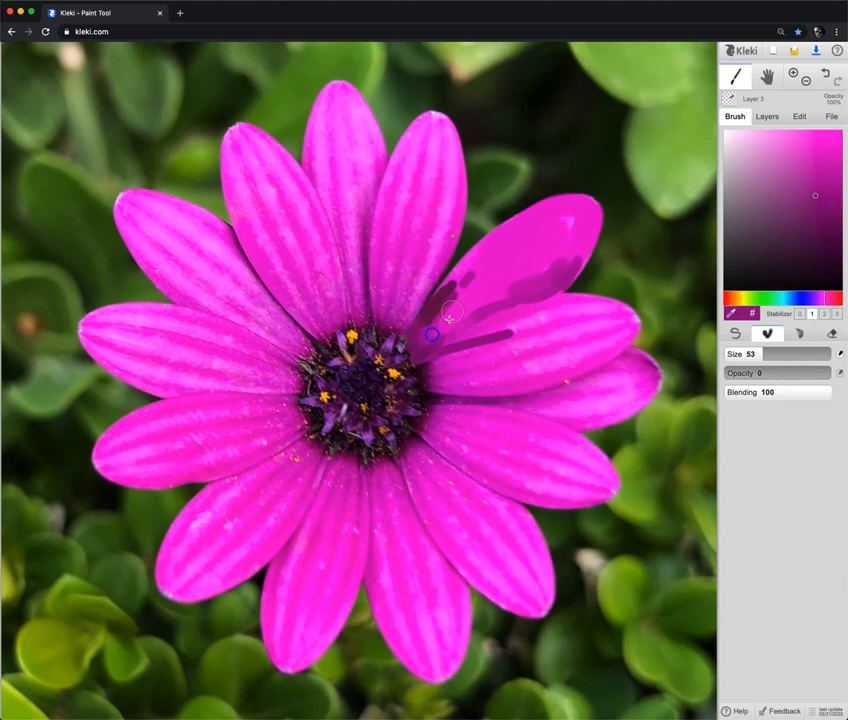
left_click_drag(800, 352, 756, 352)
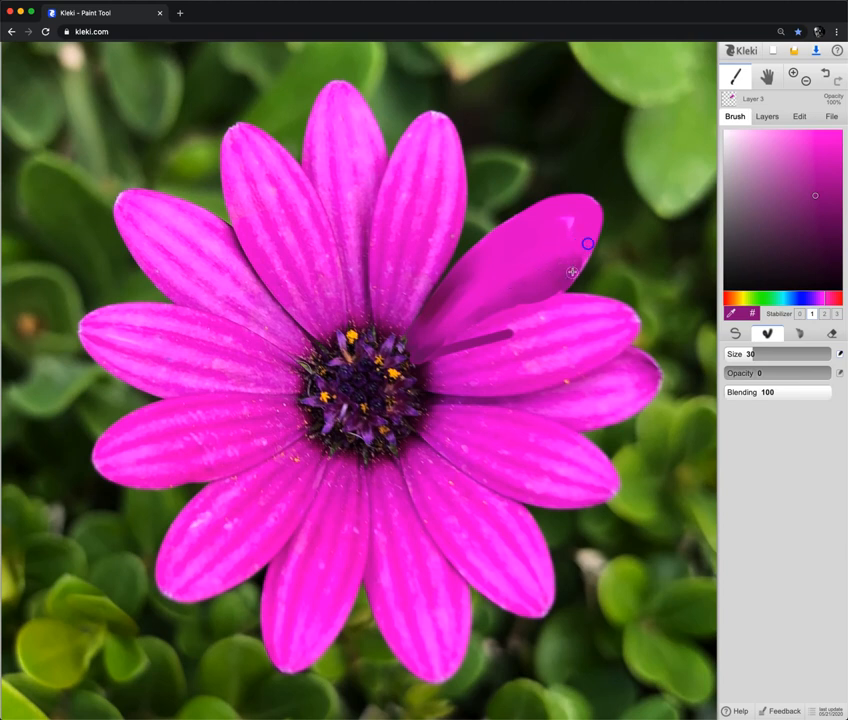
mouse_move(584, 220)
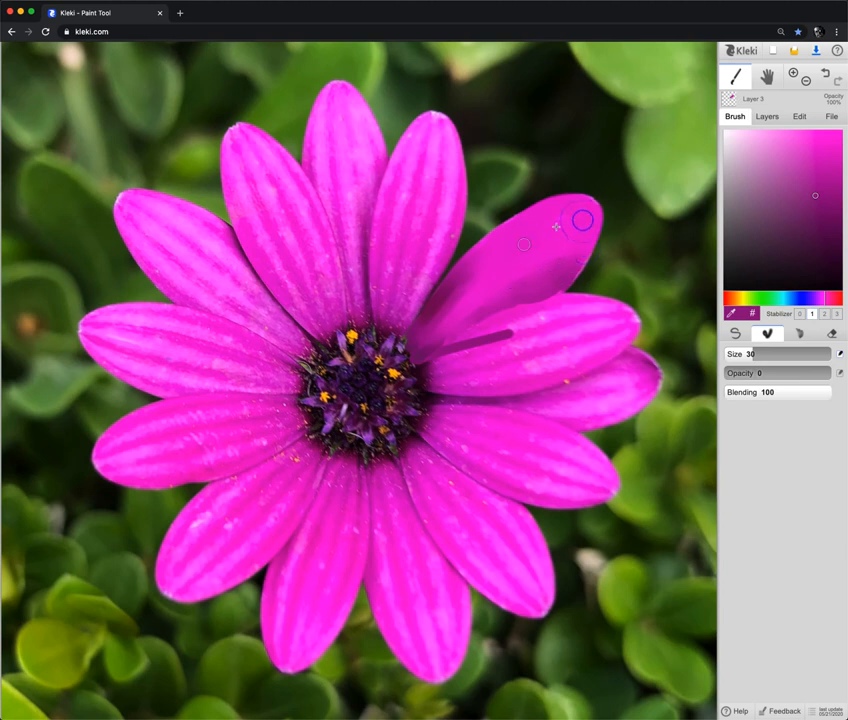
mouse_move(566, 248)
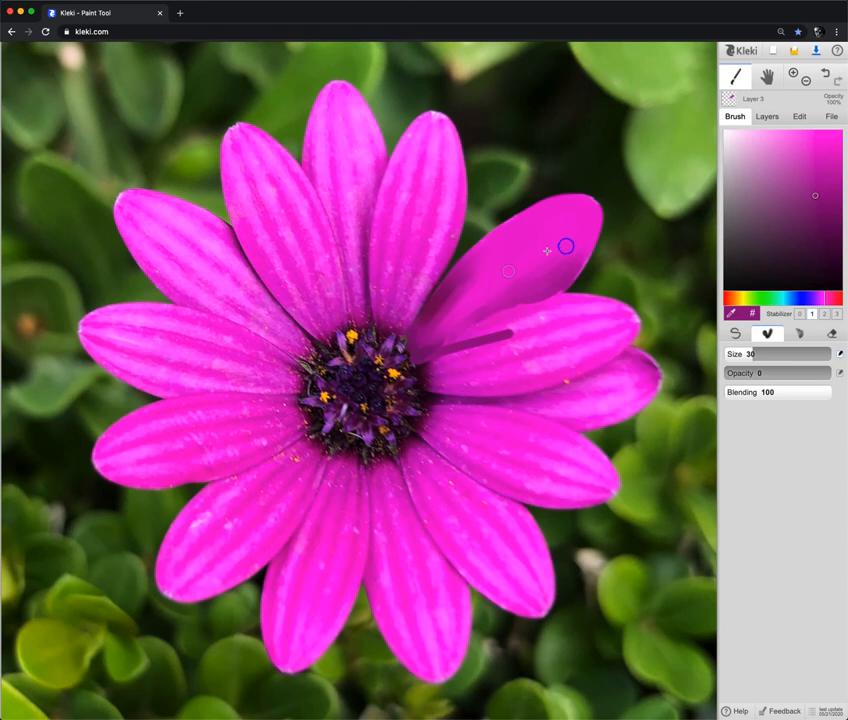
mouse_move(590, 270)
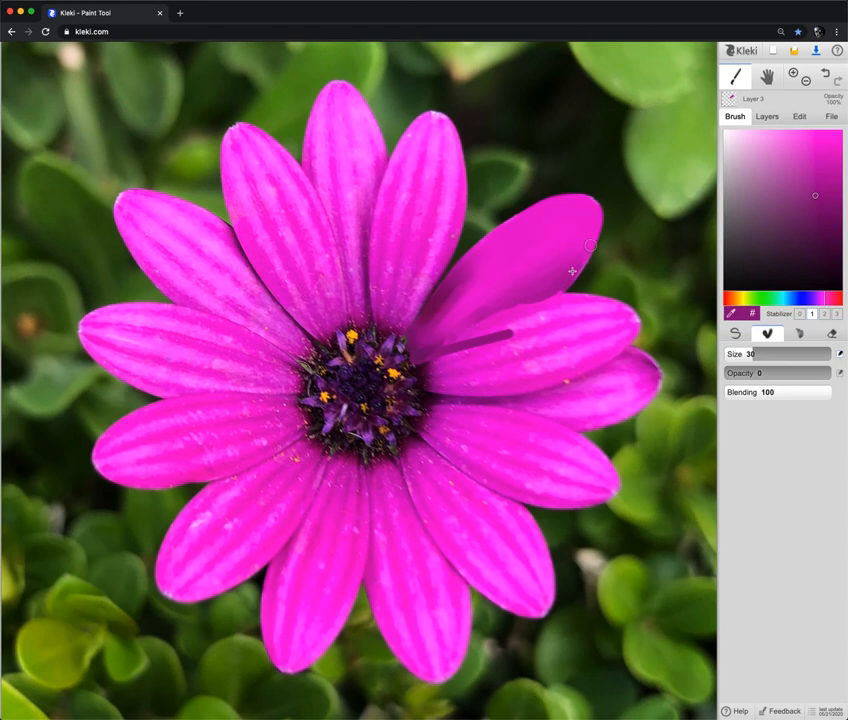
left_click(768, 116)
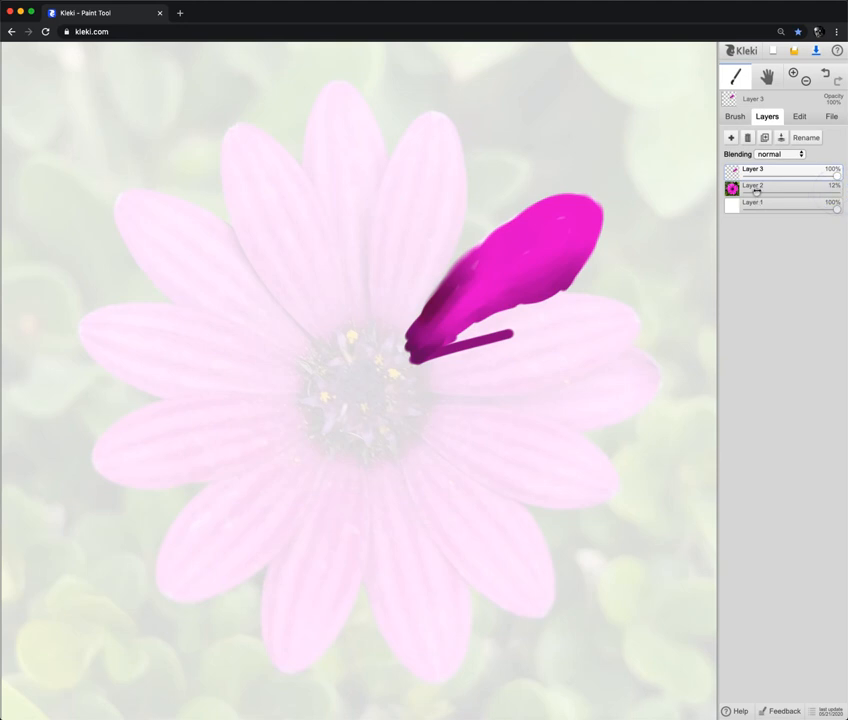
- Raise the flower photo layer's opacity so it shows strongly again
left_click(780, 184)
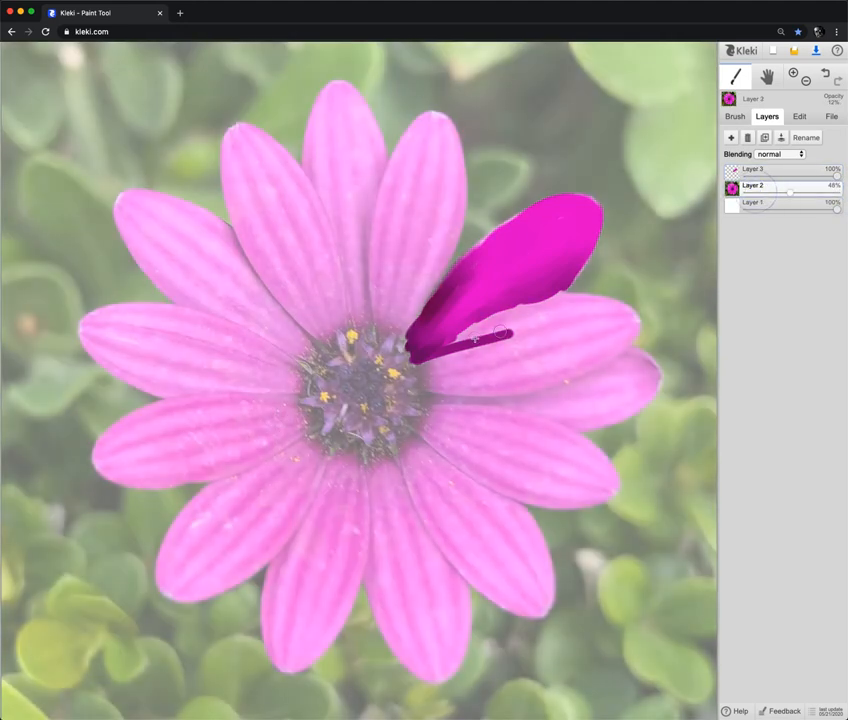
left_click(752, 186)
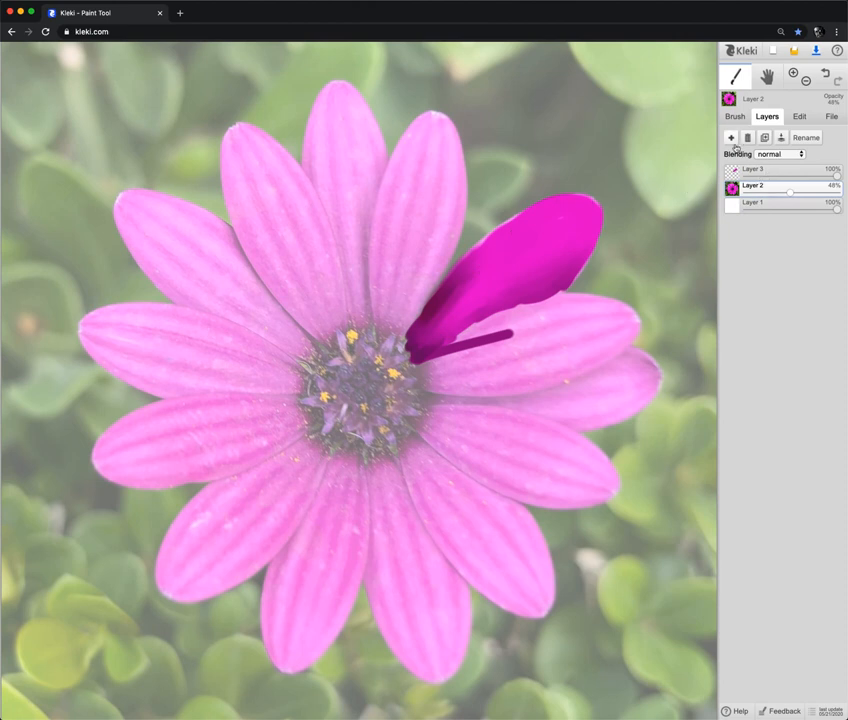
- Add four new empty layers above the petal layers
left_click(732, 138)
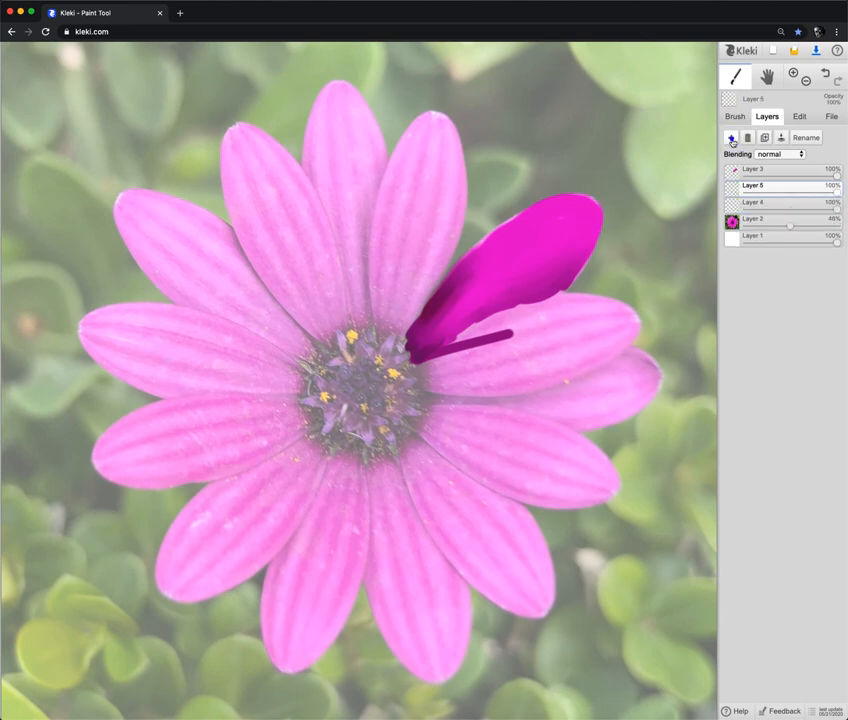
left_click(732, 136)
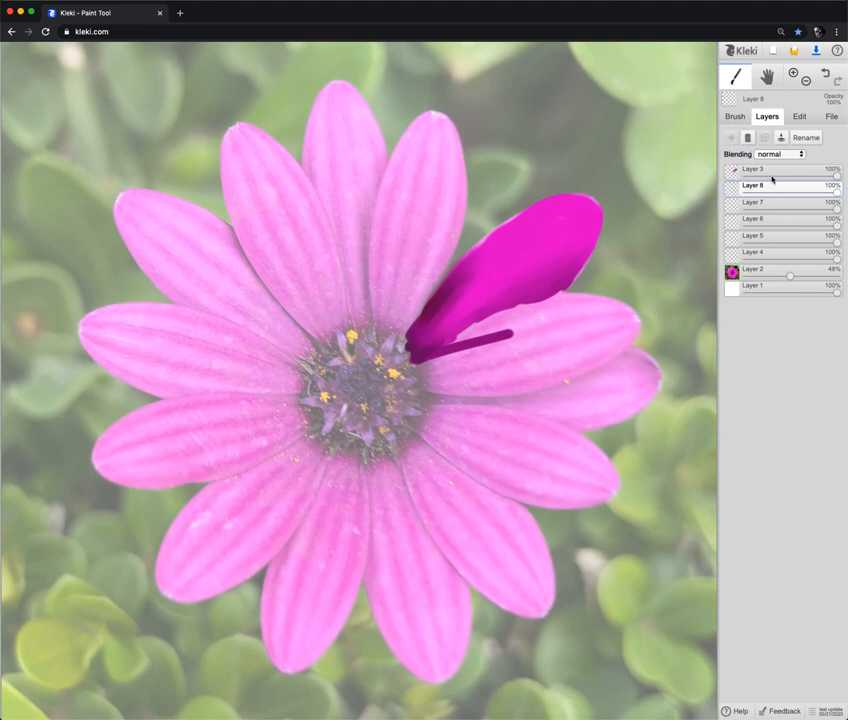
left_click(760, 168)
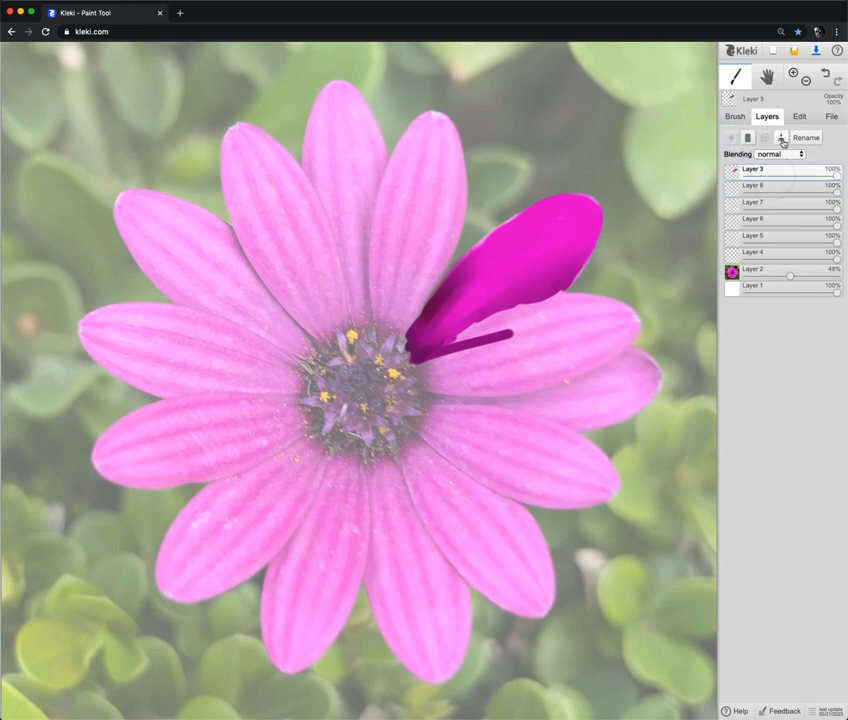
left_click(780, 138)
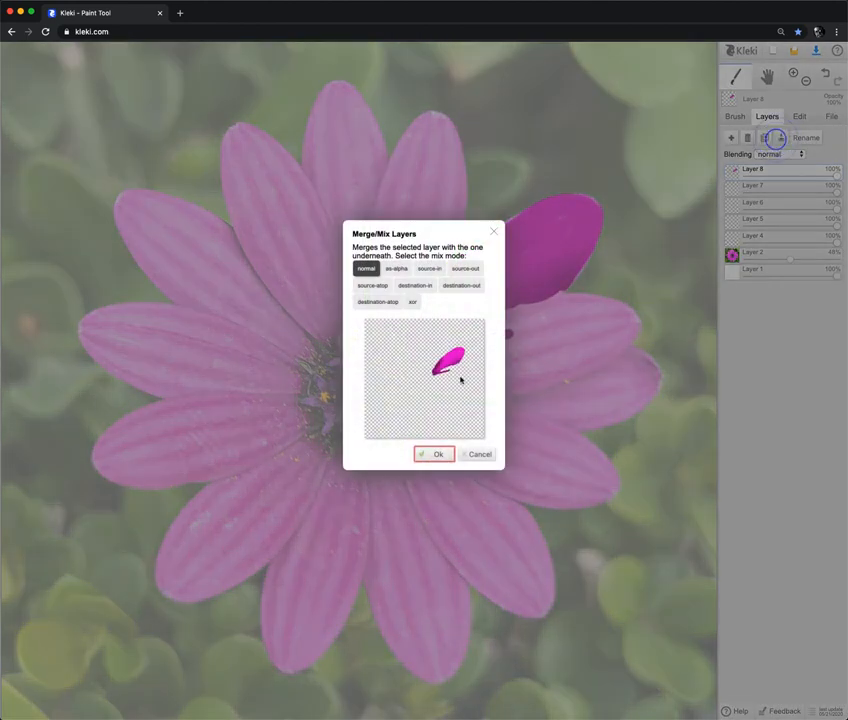
- Merge two of the empty layers down in Normal mode, shrinking the stack
left_click(432, 454)
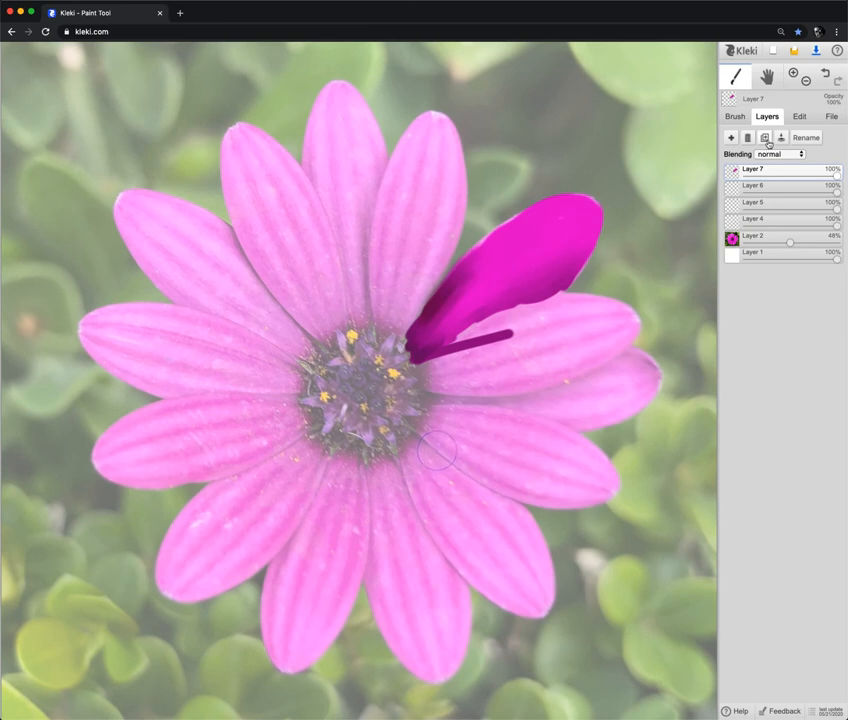
left_click(764, 136)
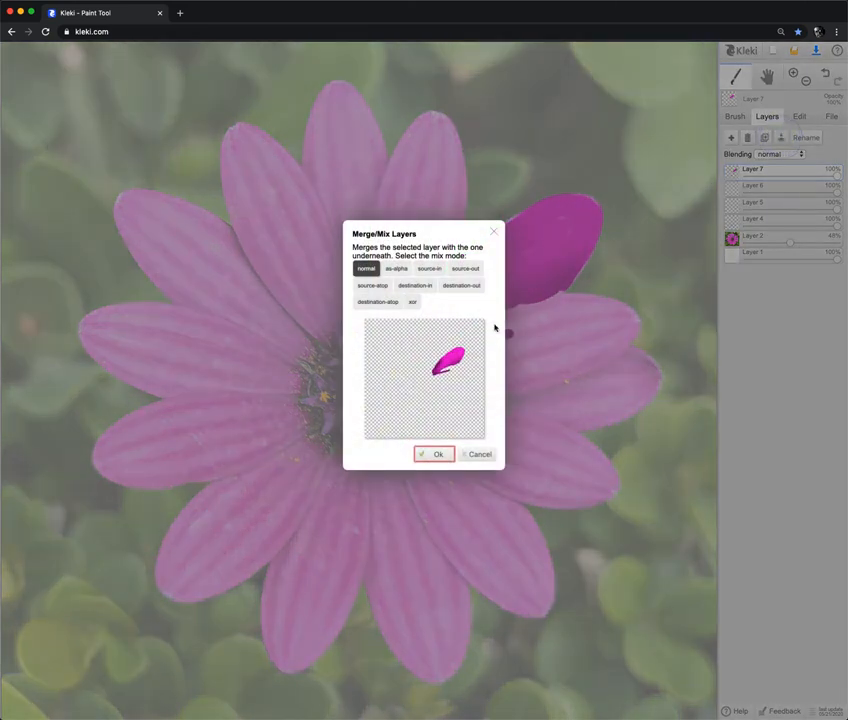
left_click(436, 454)
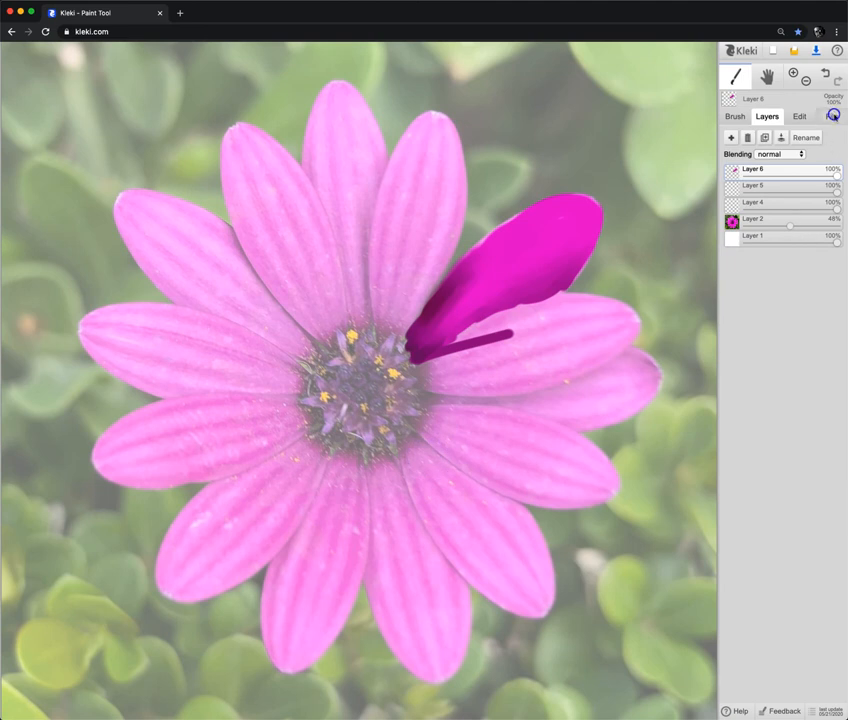
- Store the current image in Browser Storage from the File tab and confirm with Ok
left_click(832, 116)
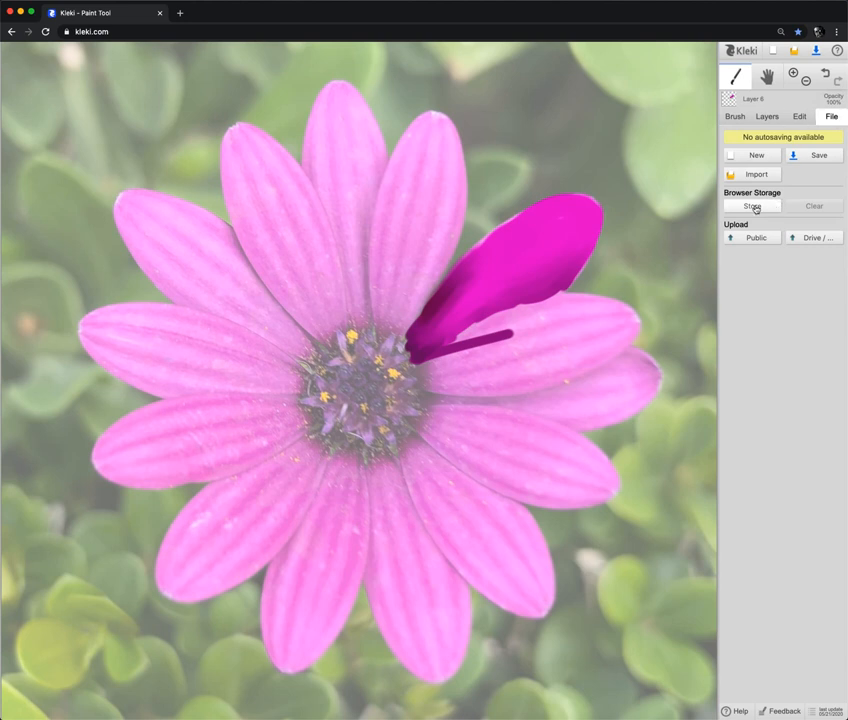
left_click(752, 204)
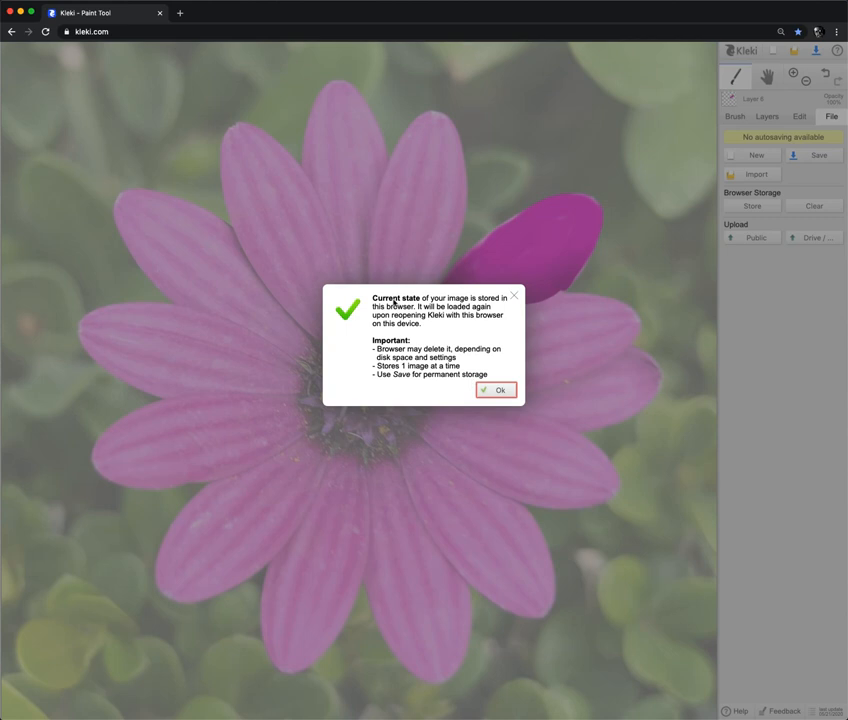
mouse_move(470, 418)
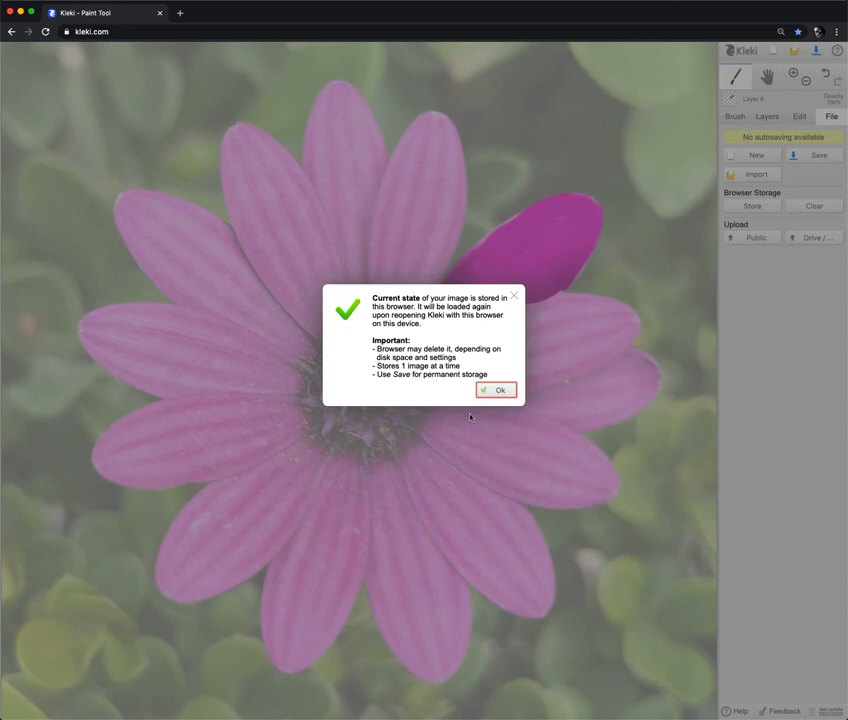
mouse_move(452, 392)
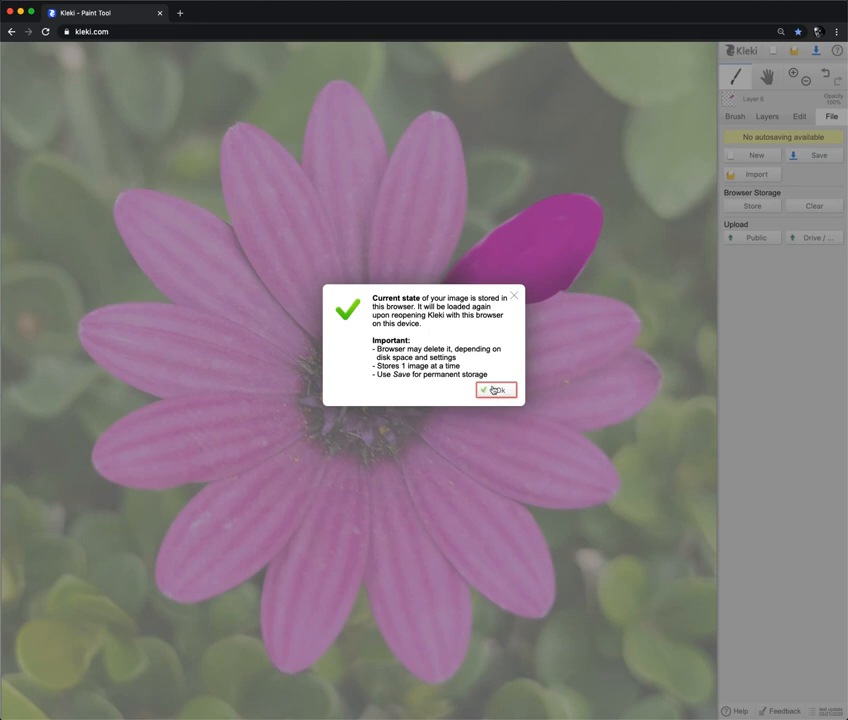
left_click(496, 390)
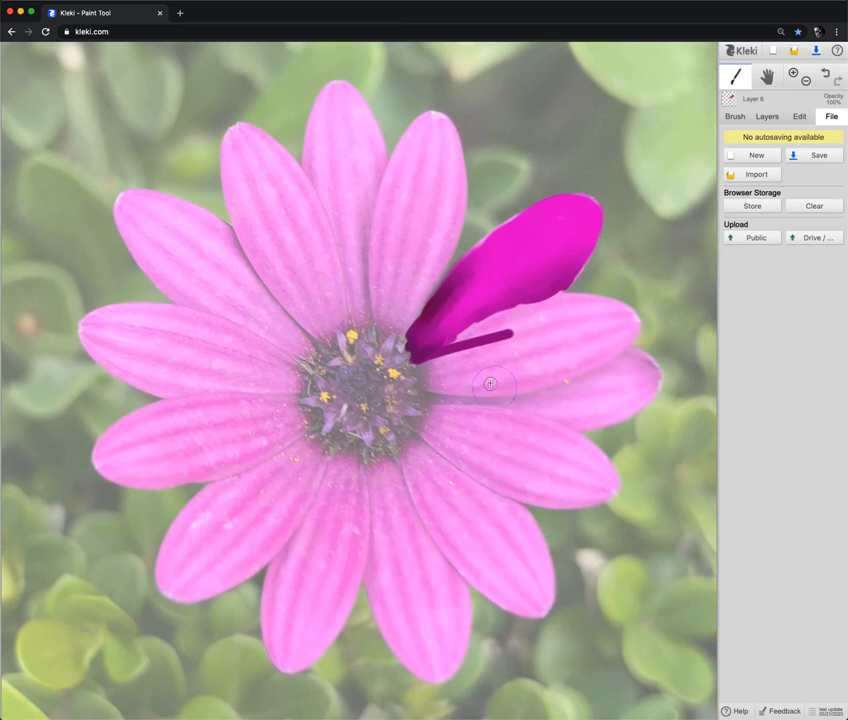
mouse_move(456, 384)
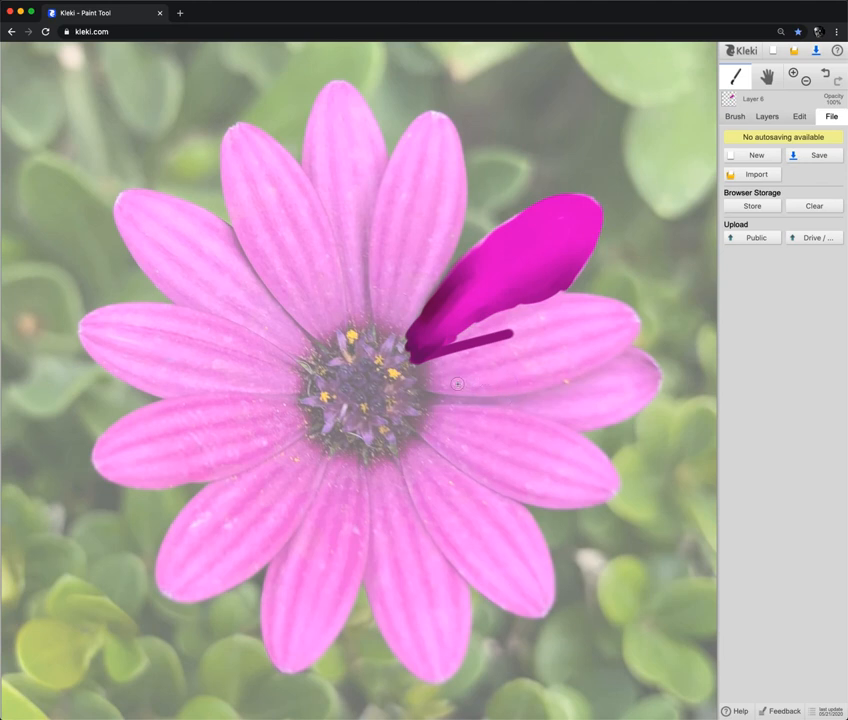
mouse_move(564, 278)
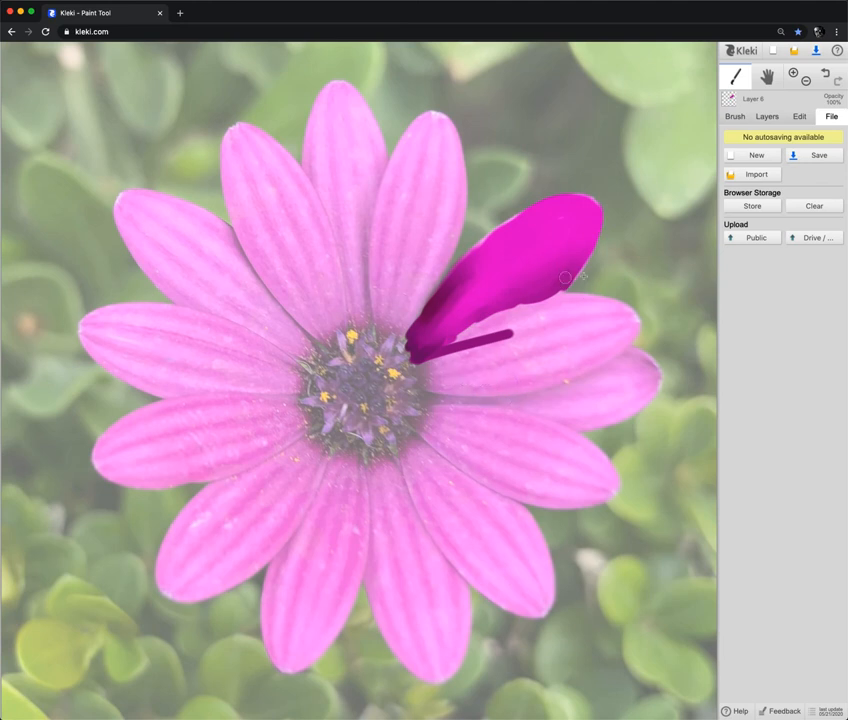
mouse_move(380, 242)
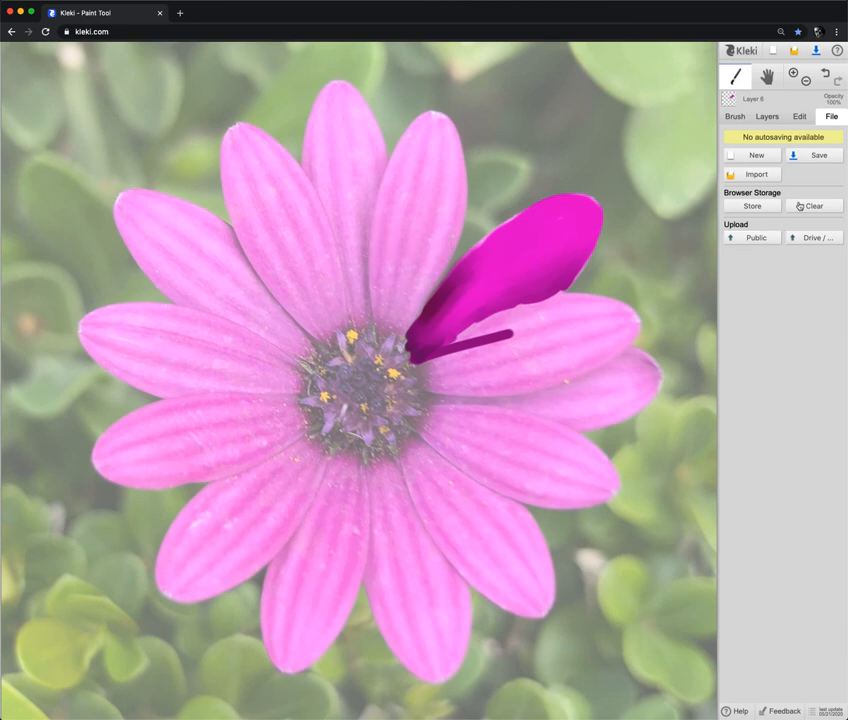
mouse_move(608, 314)
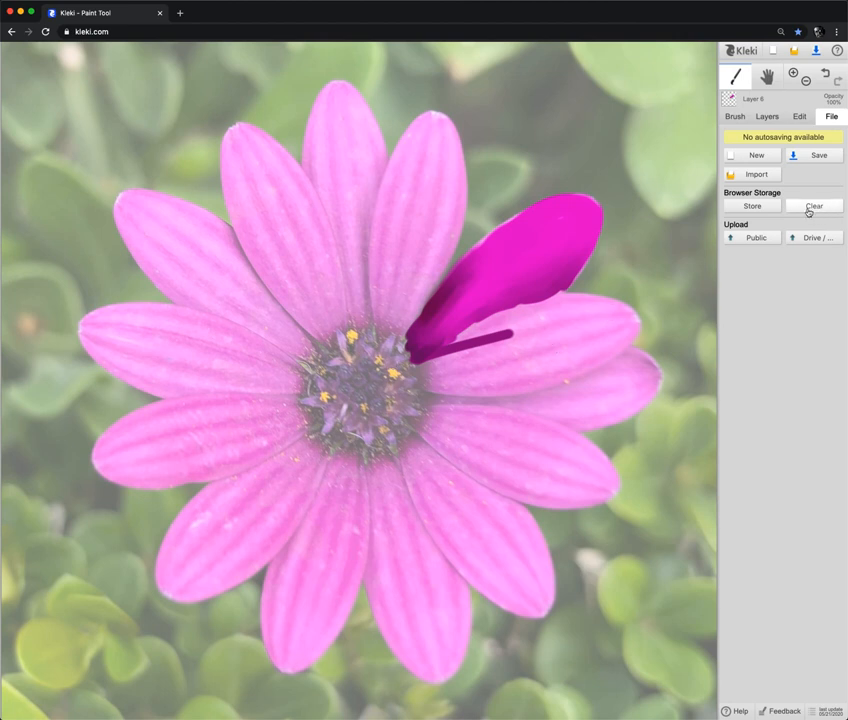
- Clear the browser storage, then store the image again and confirm
left_click(812, 204)
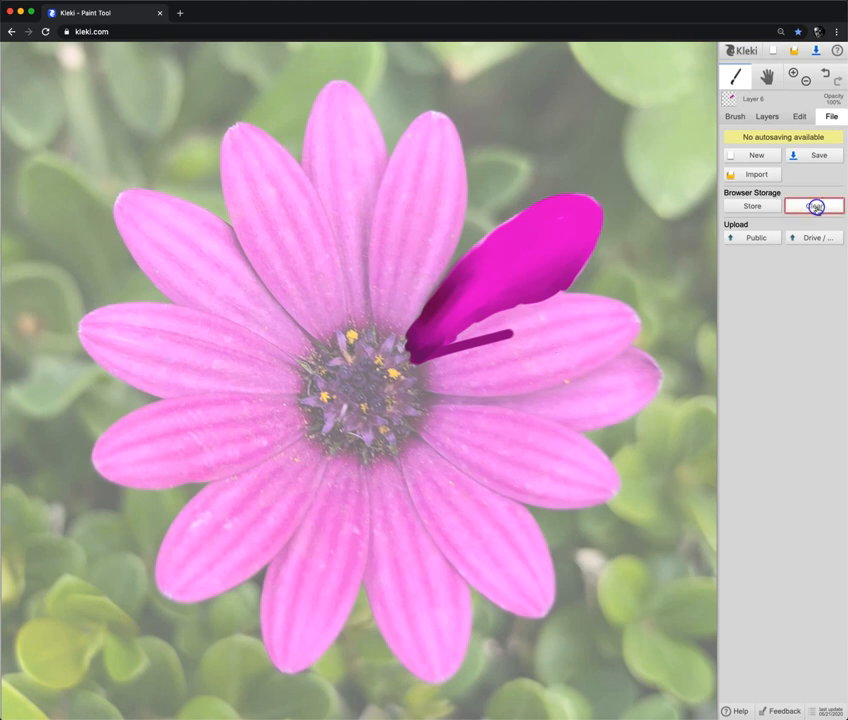
left_click(814, 206)
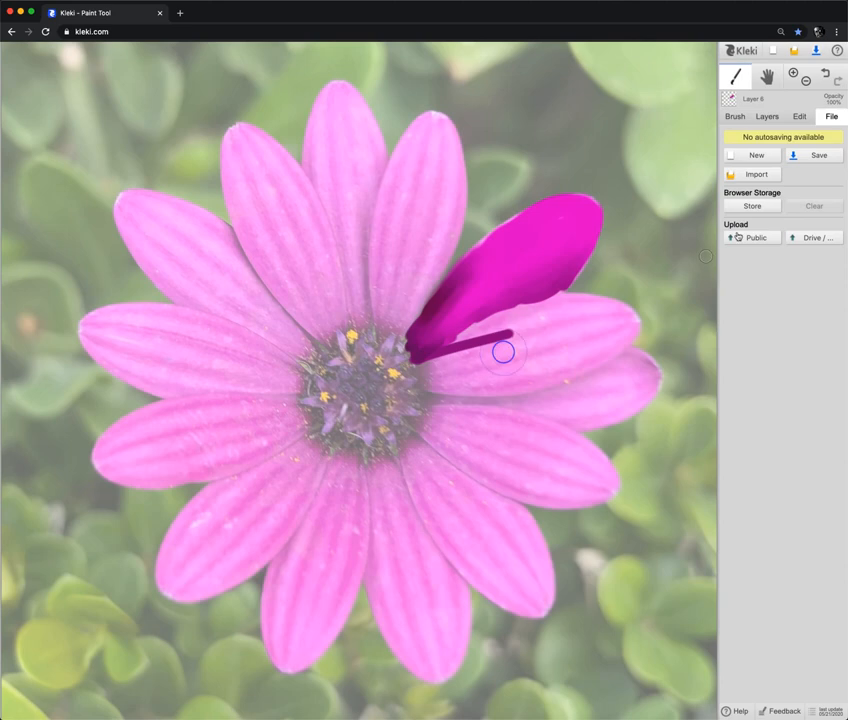
left_click(752, 204)
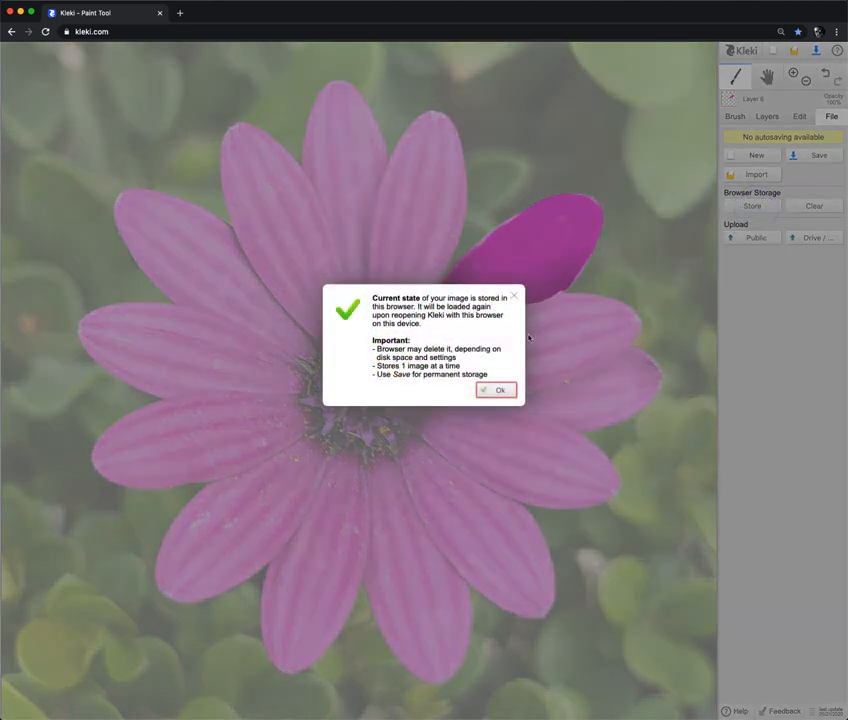
left_click(496, 390)
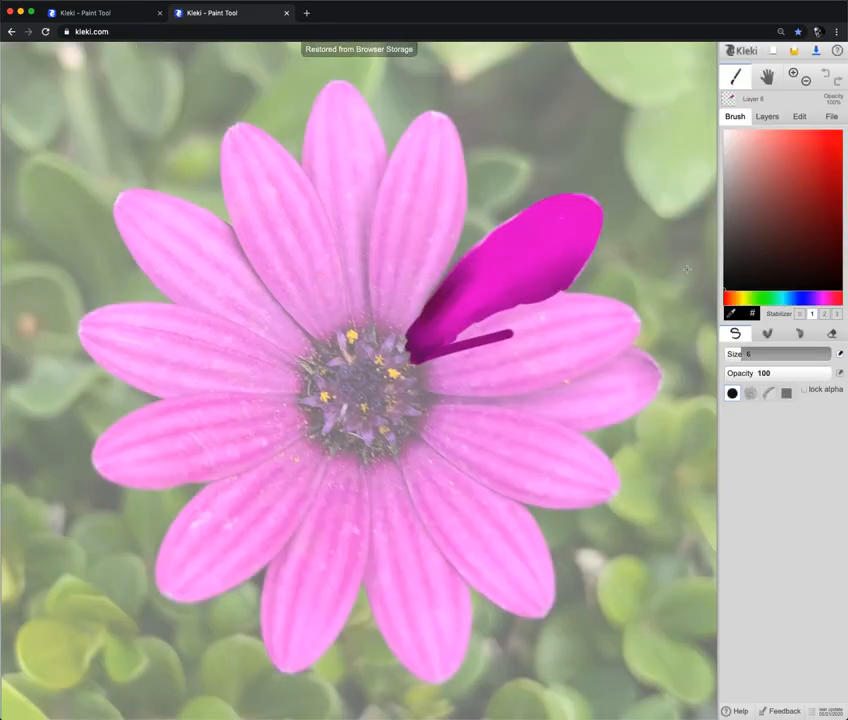
- In the new Kleki tab, check the restored Layers, then return to the File options
left_click(768, 116)
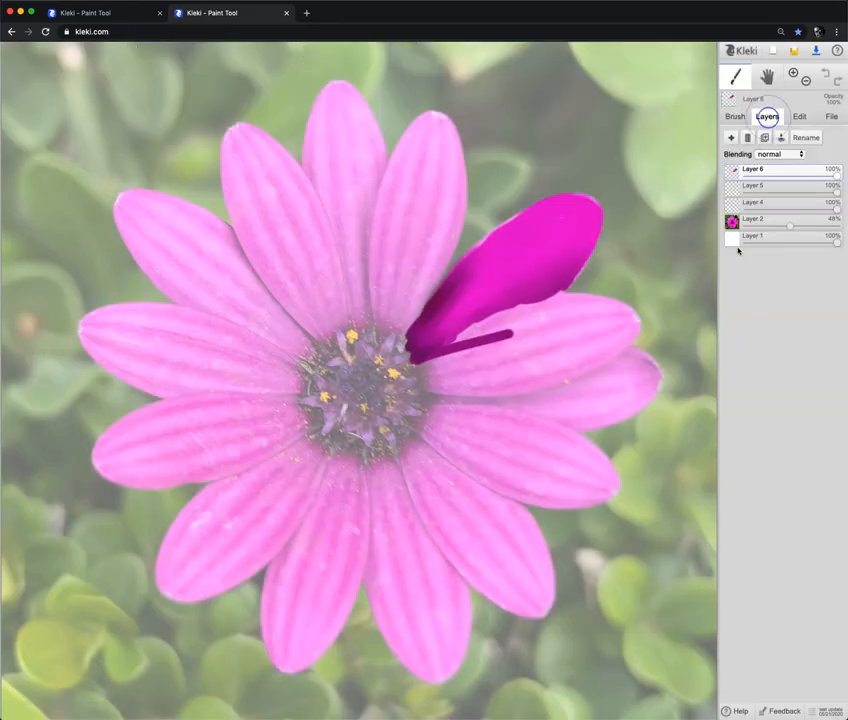
left_click(830, 116)
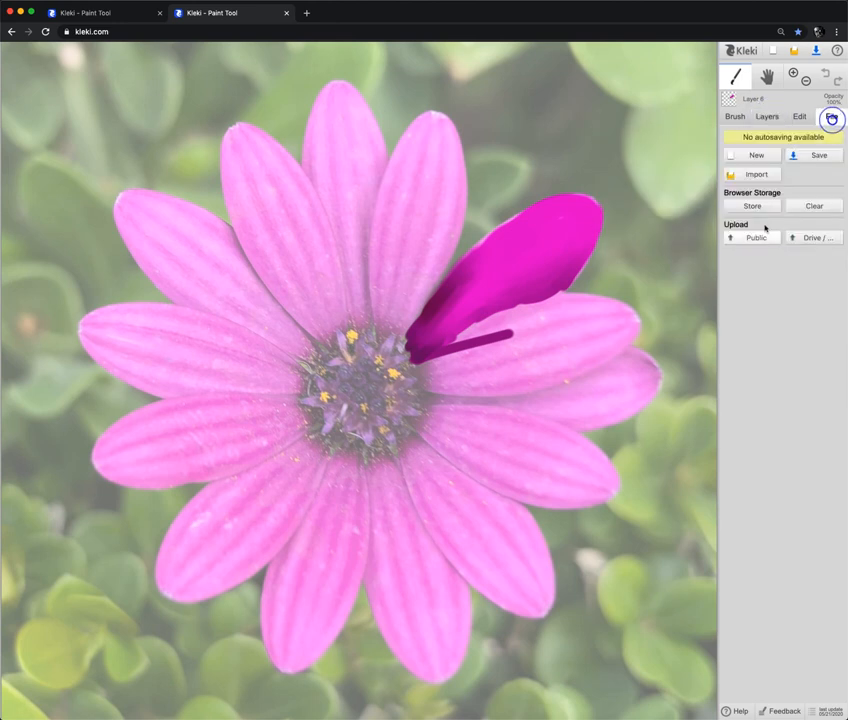